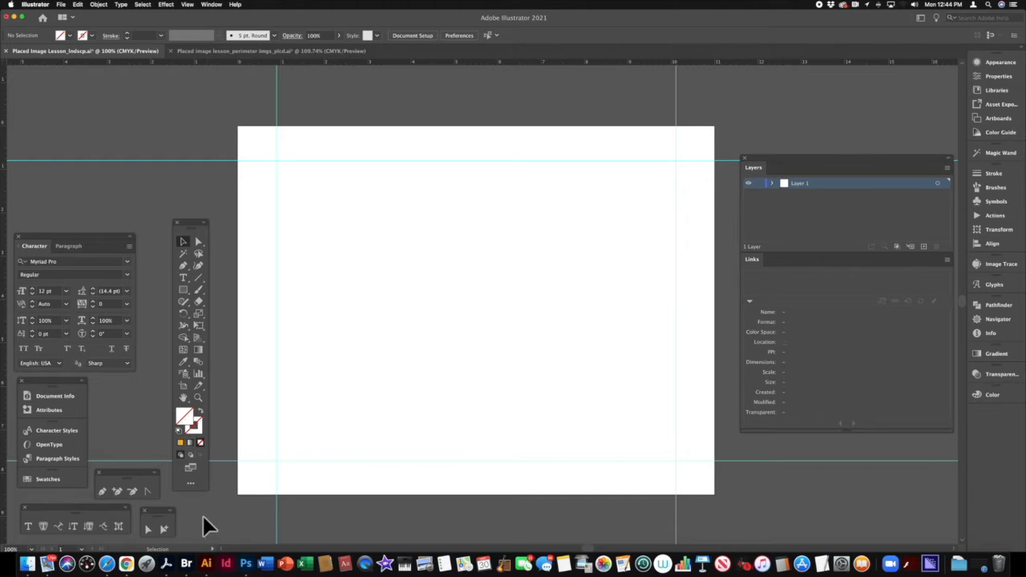
pyautogui.moveTo(125, 513)
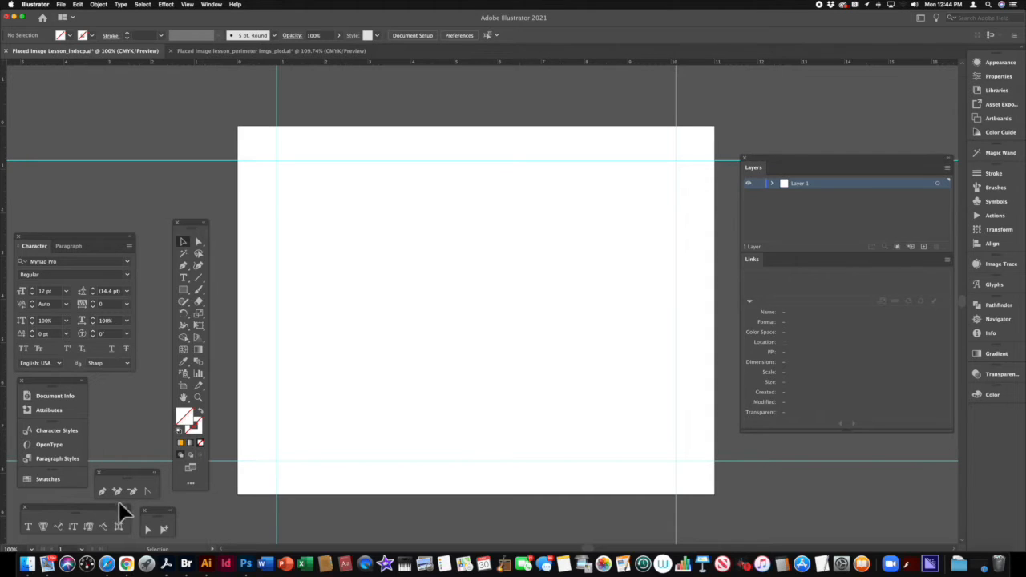
pyautogui.moveTo(106, 565)
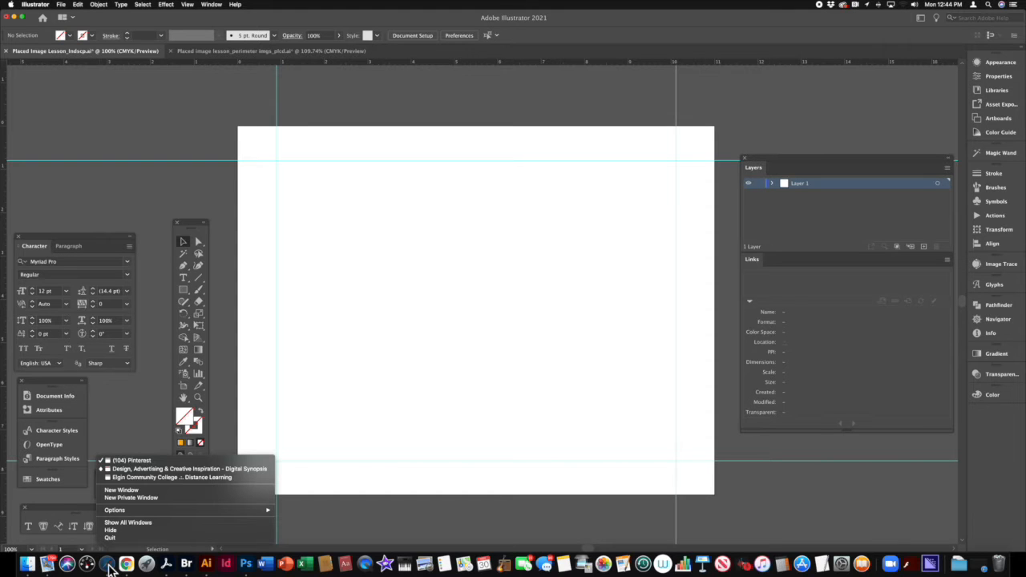
# - Follow the Crew Dragon pin to its Business Insider article and scroll to the illustration
pyautogui.click(107, 565)
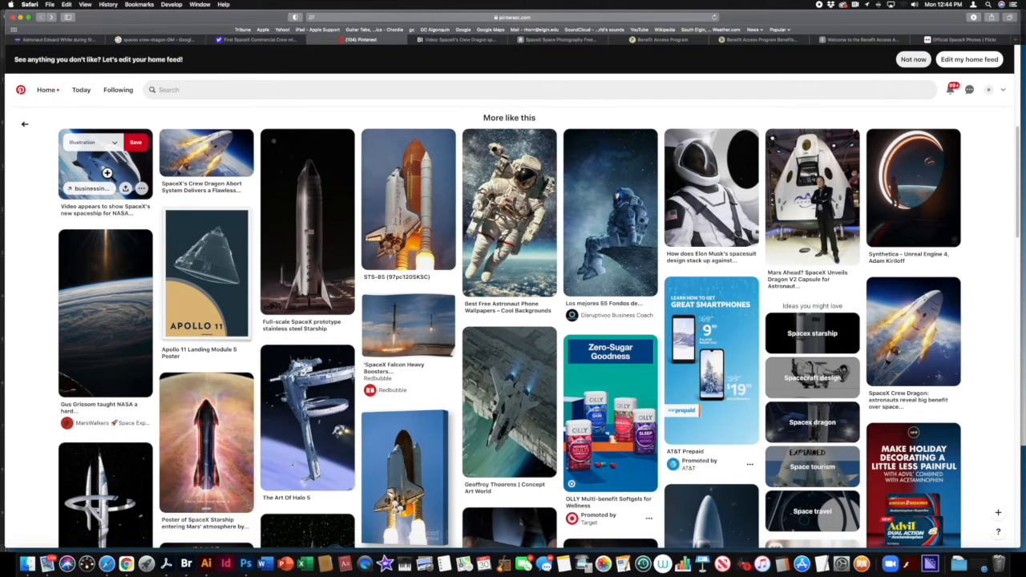
pyautogui.click(106, 160)
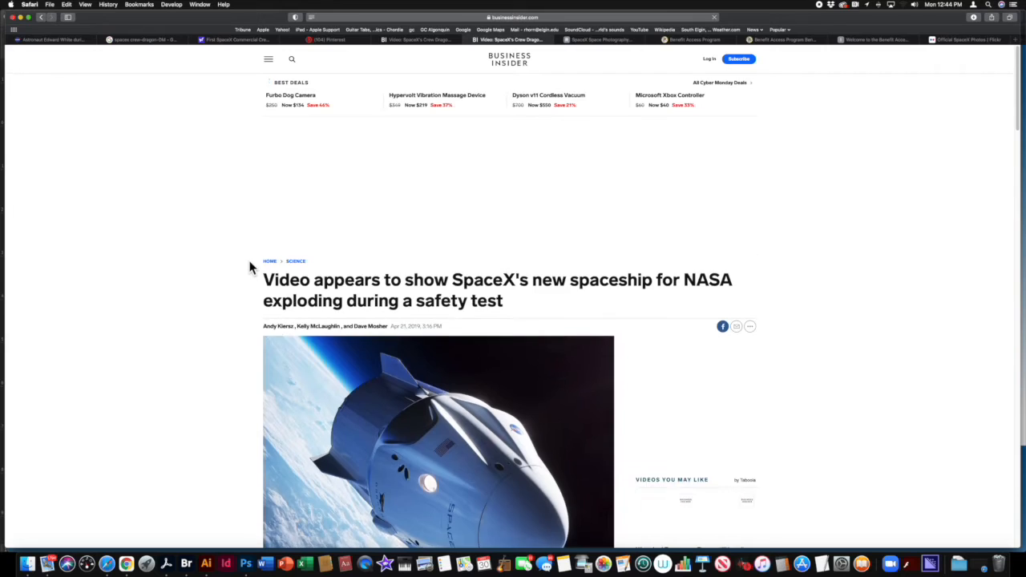
pyautogui.scroll(-3)
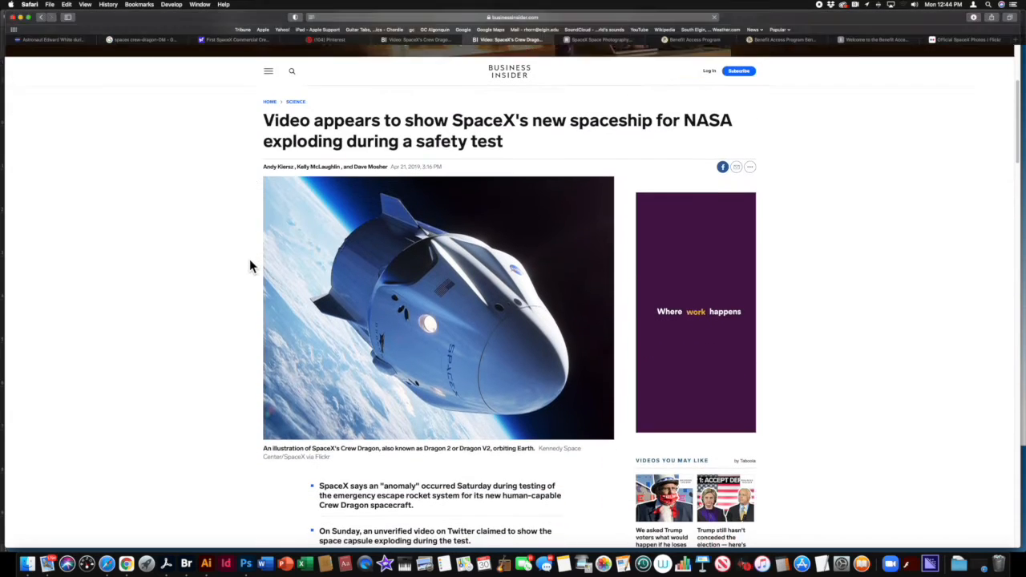
pyautogui.scroll(-3)
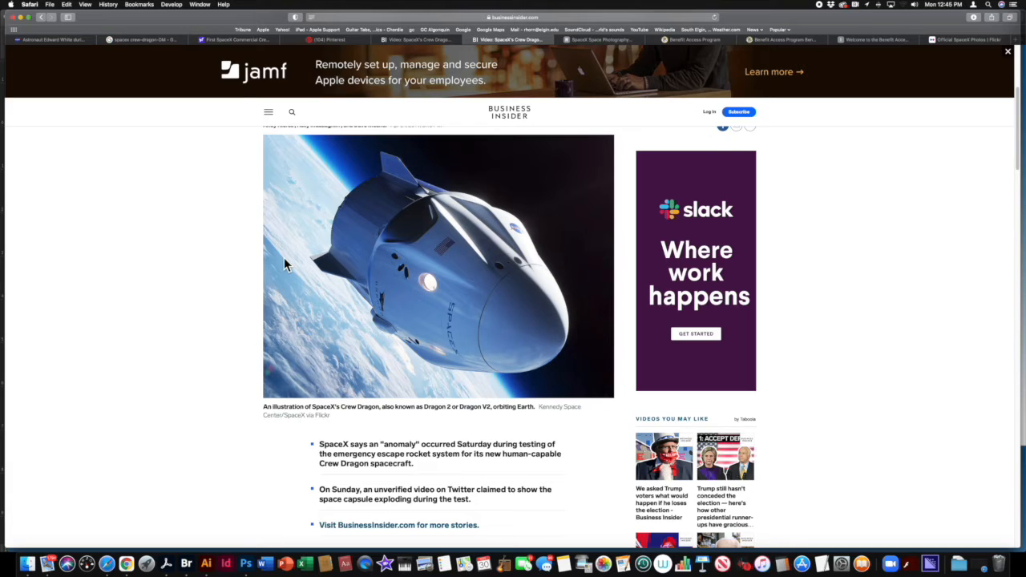
pyautogui.moveTo(334, 267)
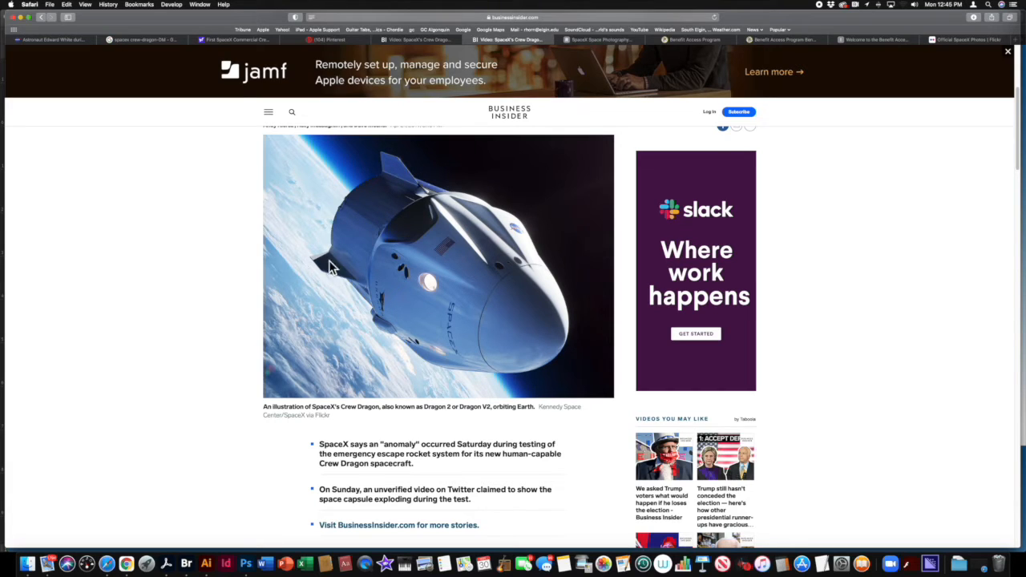
pyautogui.moveTo(429, 265)
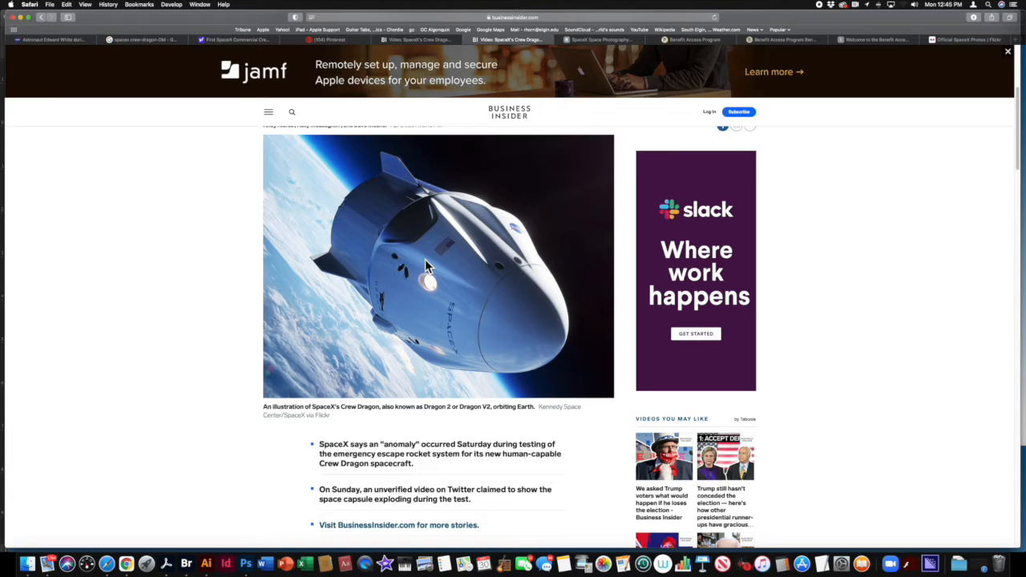
pyautogui.moveTo(542, 332)
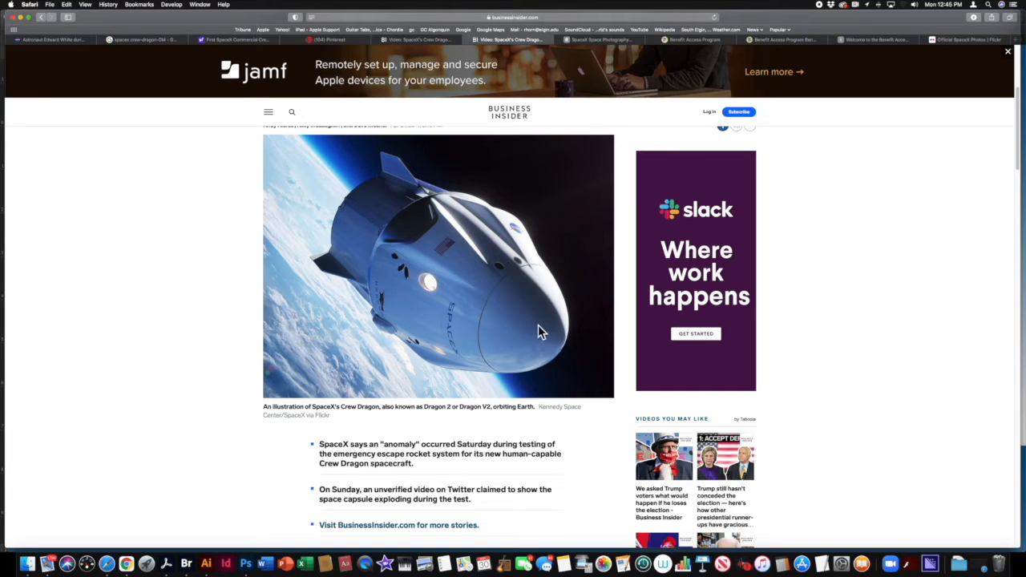
# - Show the context actions for the Crew Dragon illustration
pyautogui.rightClick(542, 332)
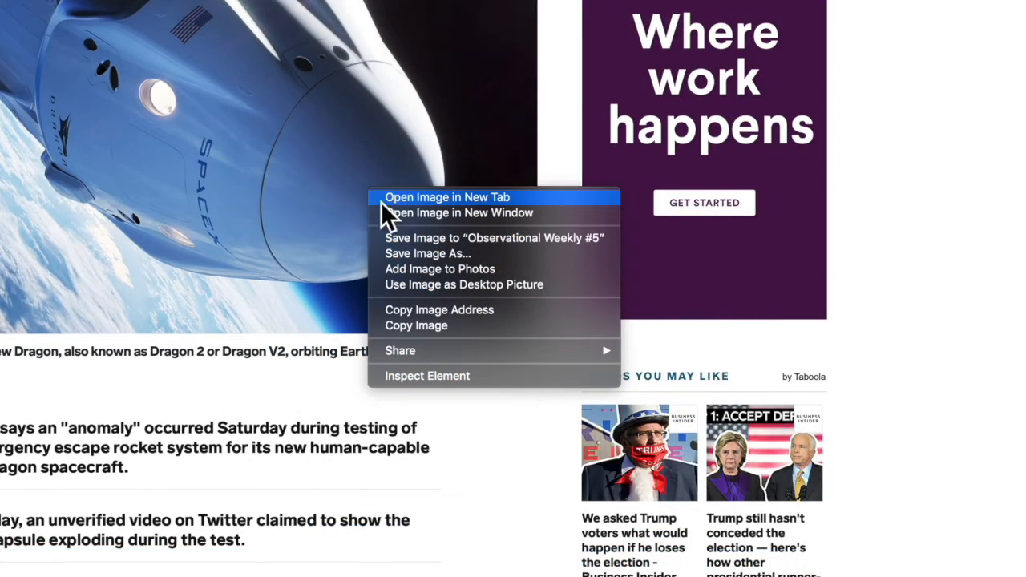
pyautogui.moveTo(409, 325)
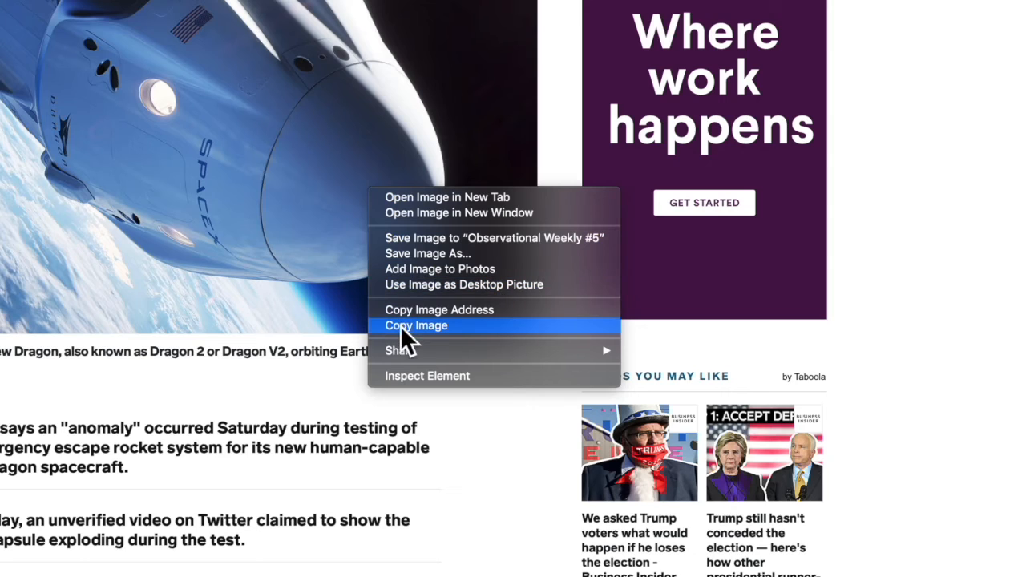
pyautogui.moveTo(409, 337)
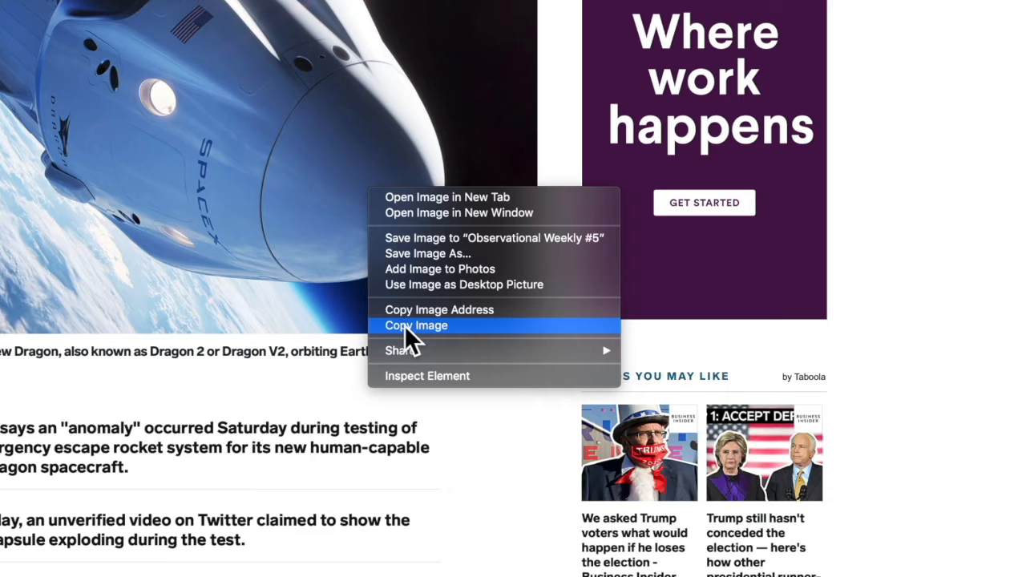
pyautogui.moveTo(413, 254)
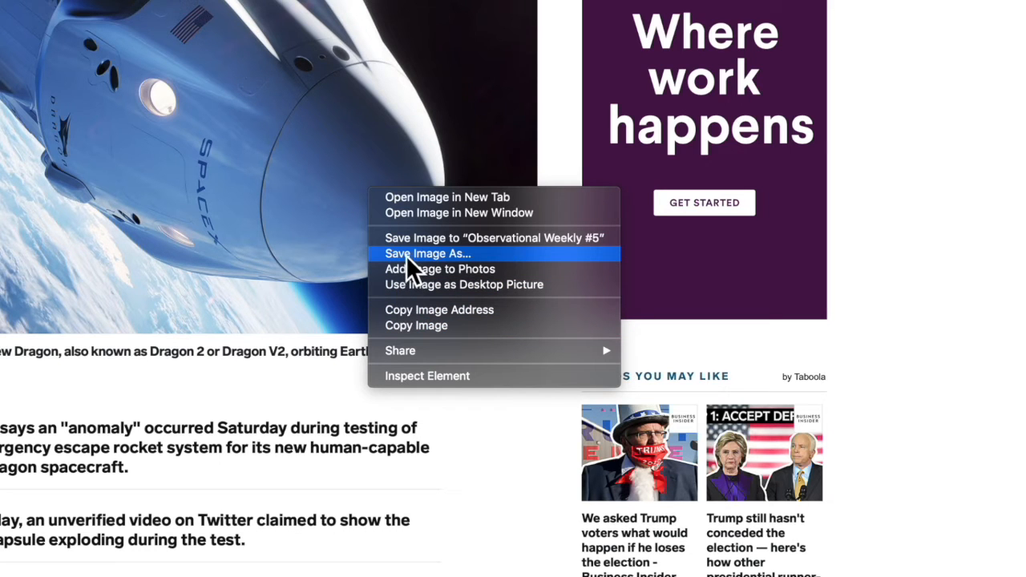
# - Save the Crew Dragon image into Documents > AI Placed Image Lesson > Images
pyautogui.click(426, 254)
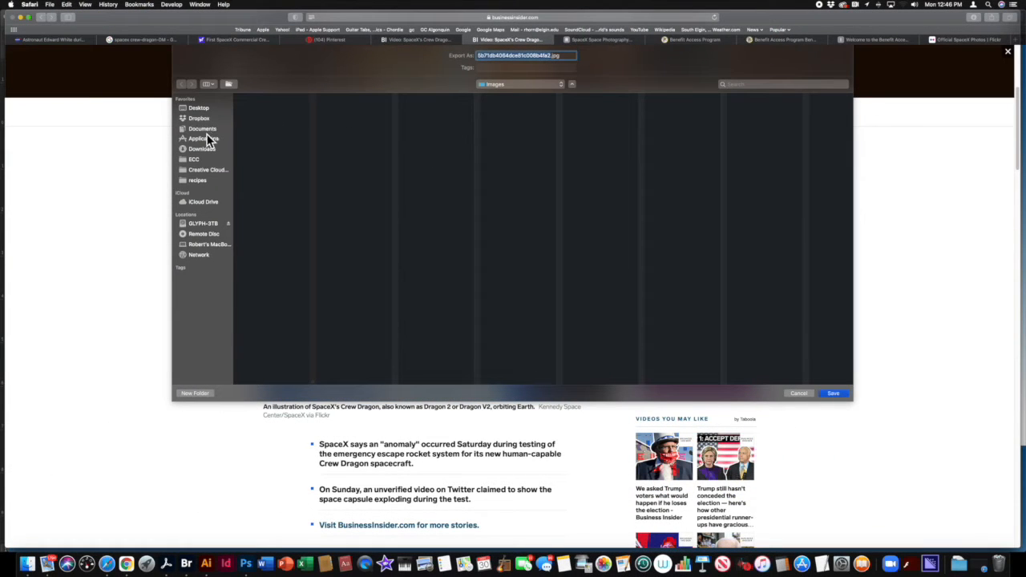
pyautogui.click(202, 128)
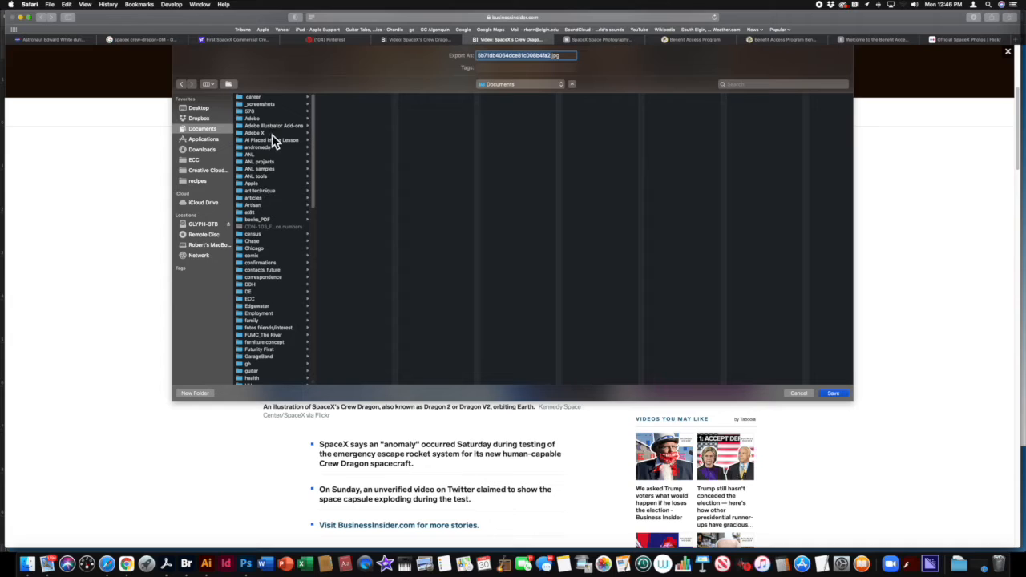
pyautogui.moveTo(287, 151)
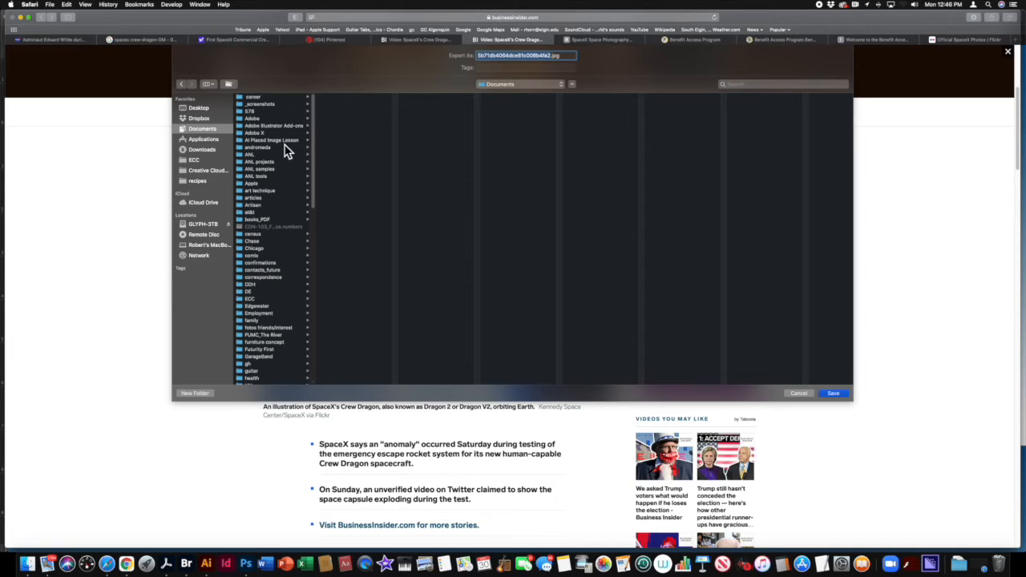
pyautogui.moveTo(291, 150)
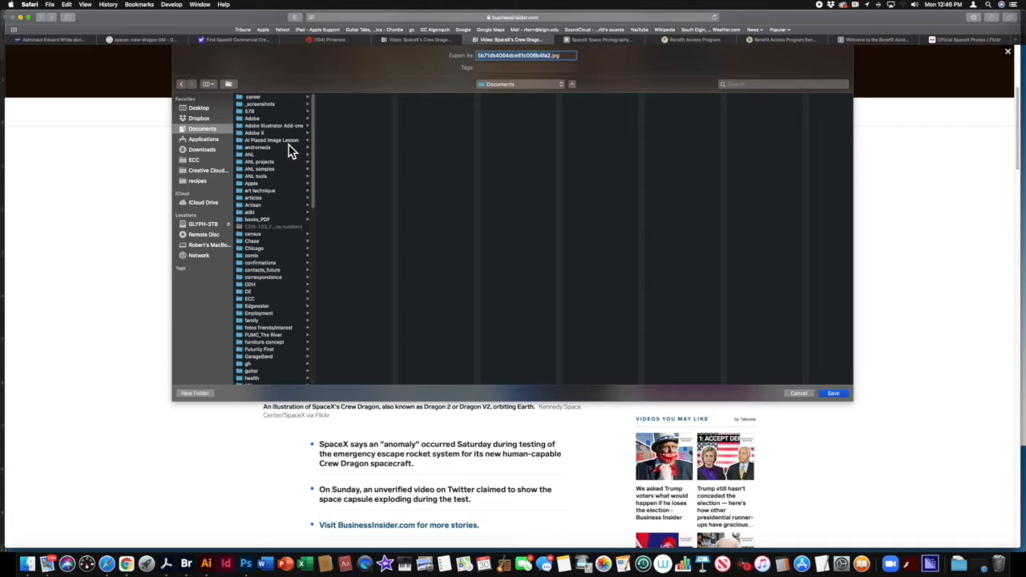
pyautogui.moveTo(291, 151)
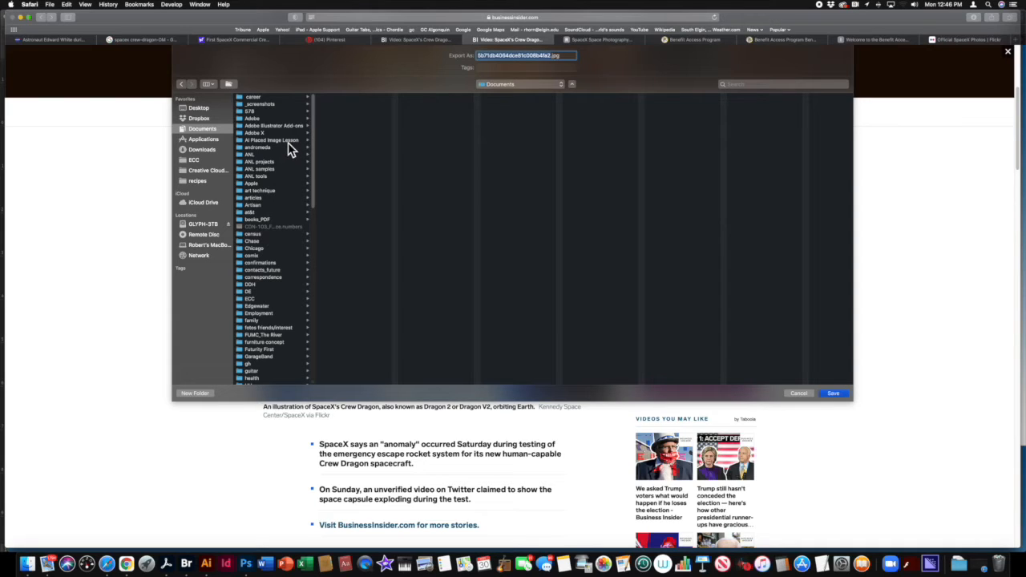
pyautogui.click(271, 141)
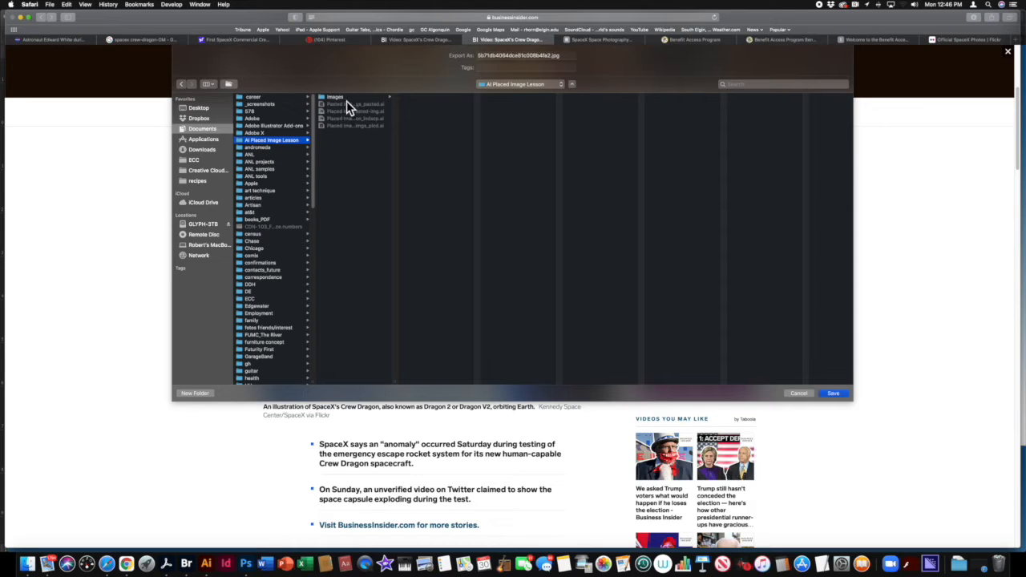
pyautogui.click(352, 98)
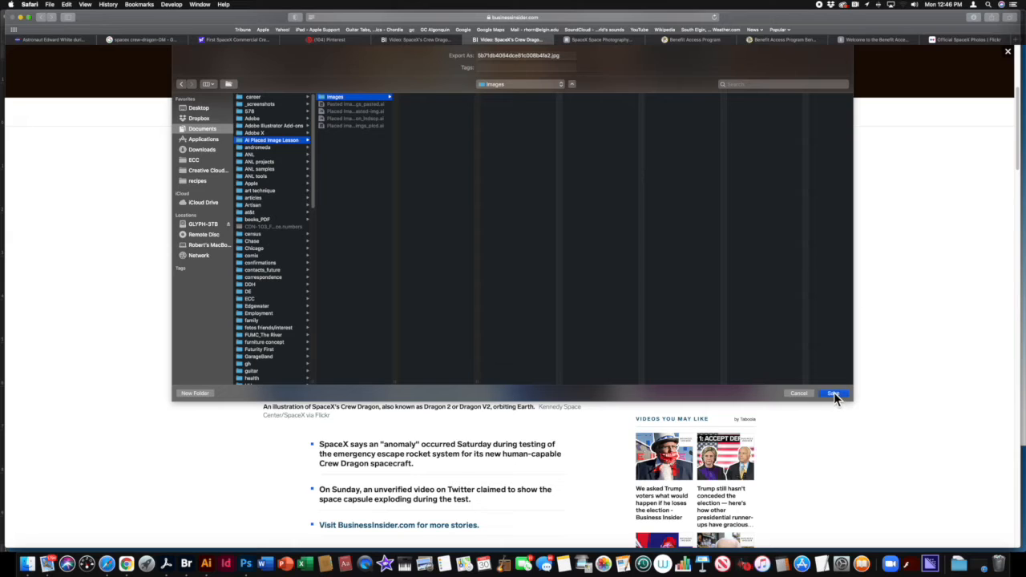
pyautogui.click(834, 393)
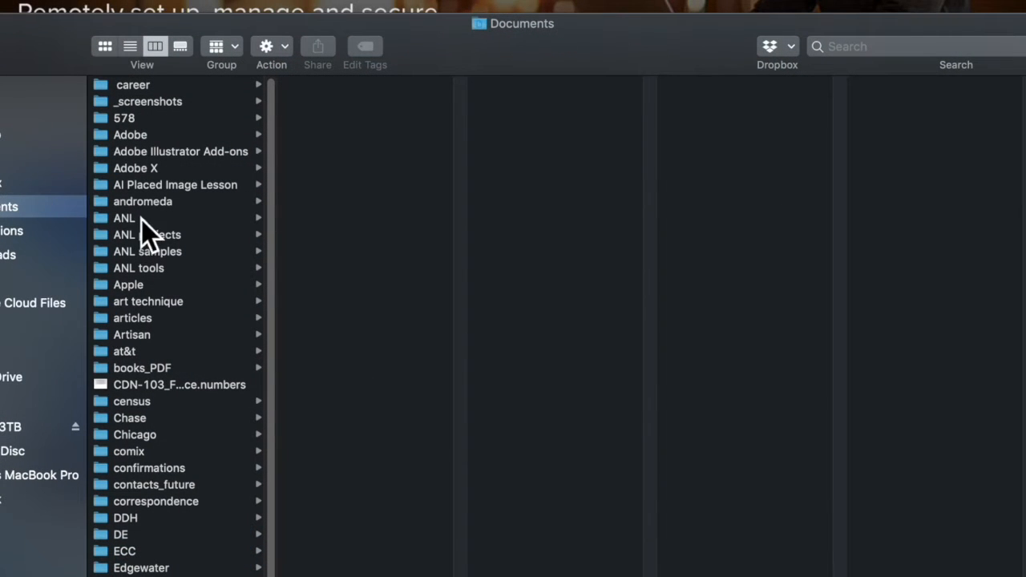
# - Browse to AI Placed Image Lesson > Images and select the saved Crew Dragon JPEG
pyautogui.click(175, 185)
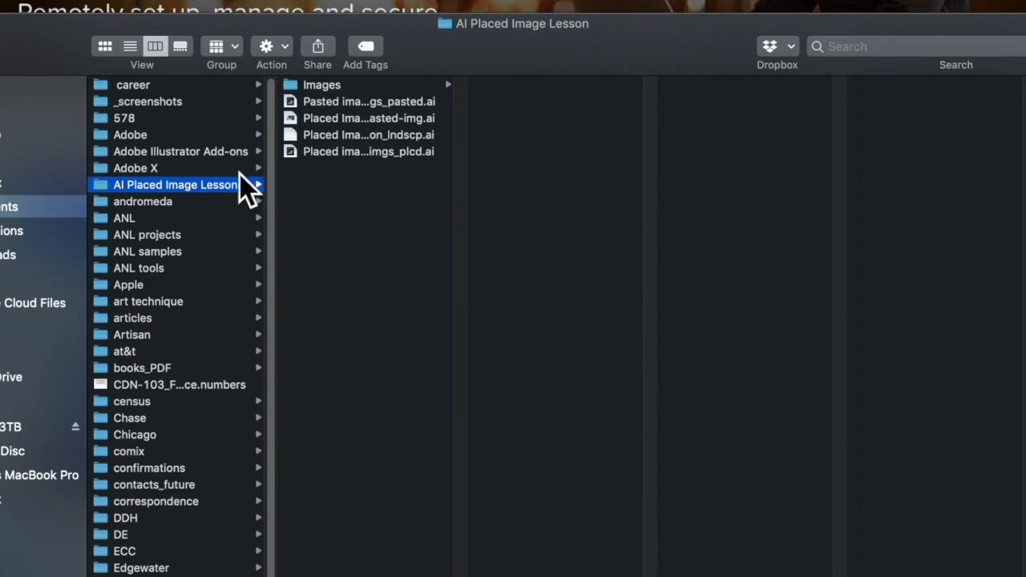
pyautogui.click(321, 83)
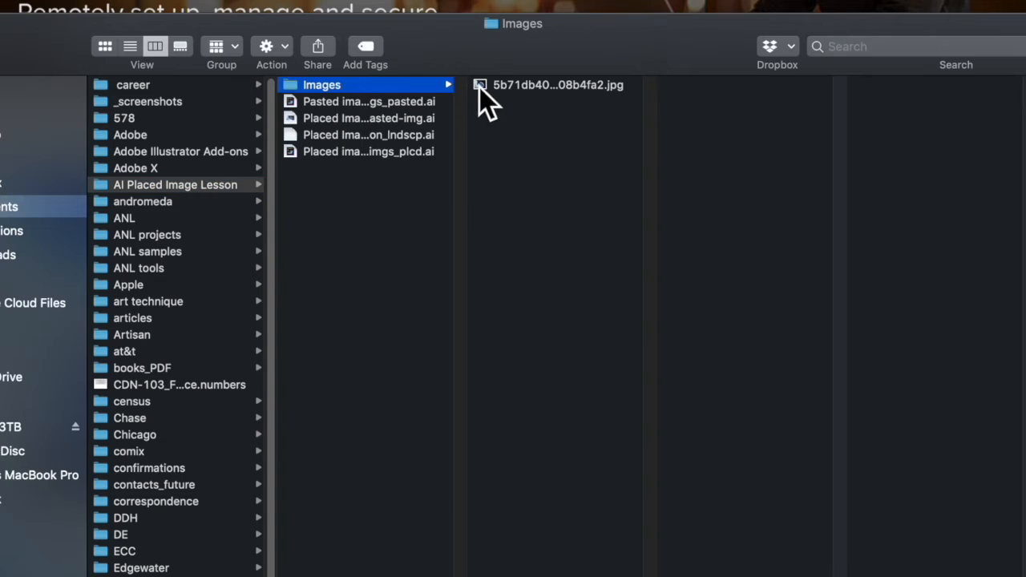
pyautogui.click(558, 83)
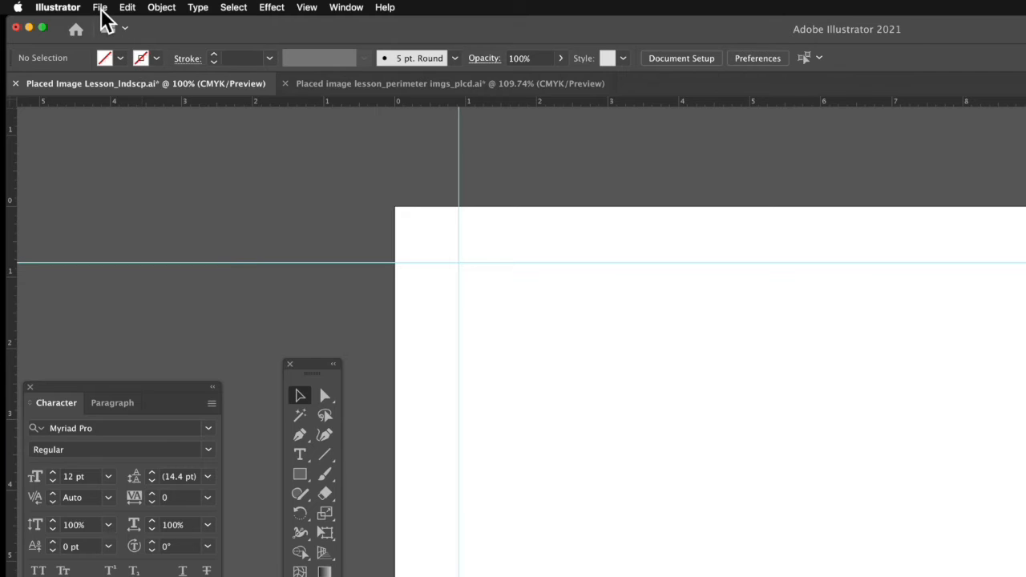
# - Reveal Illustrator's File menu commands for the lesson document
pyautogui.click(100, 7)
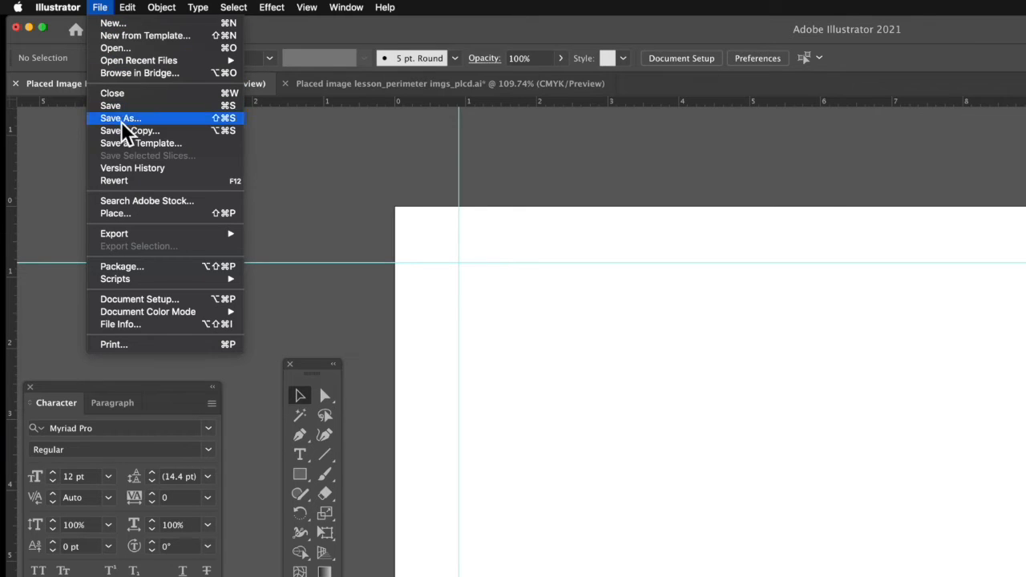
pyautogui.moveTo(144, 221)
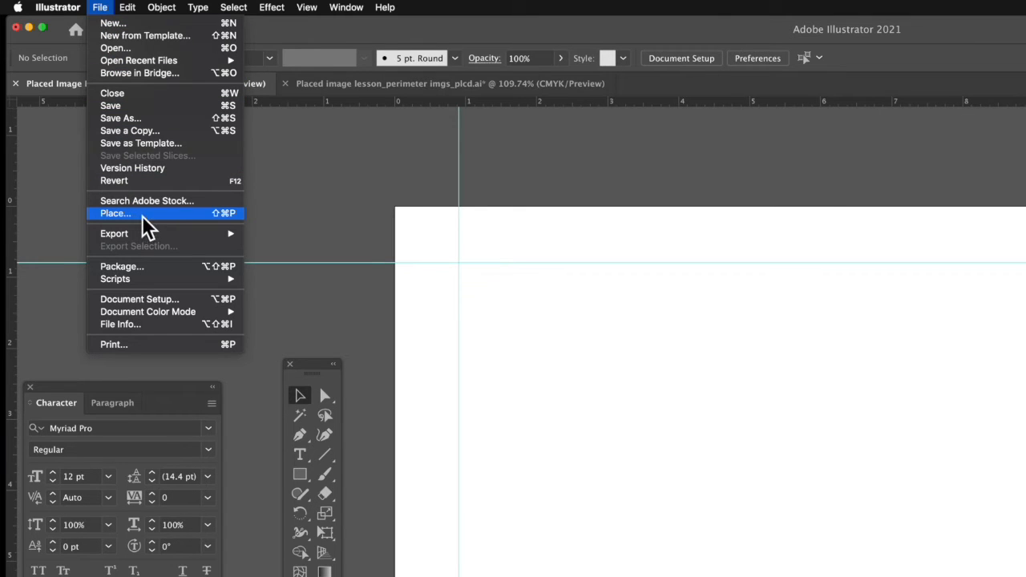
# - Choose the Crew Dragon JPEG from AI Placed Image Lesson > Images as the file to place
pyautogui.click(115, 214)
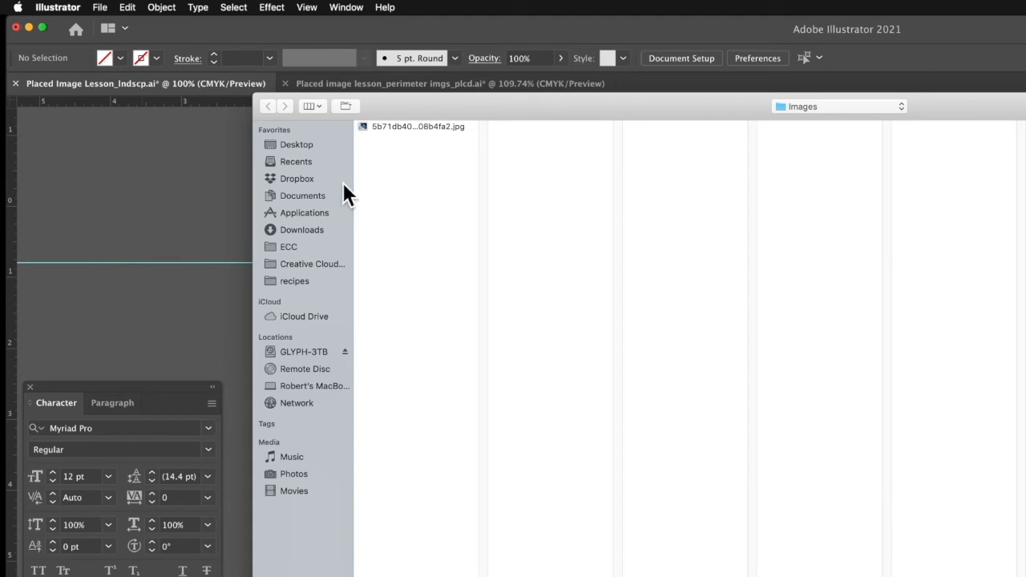
pyautogui.moveTo(319, 212)
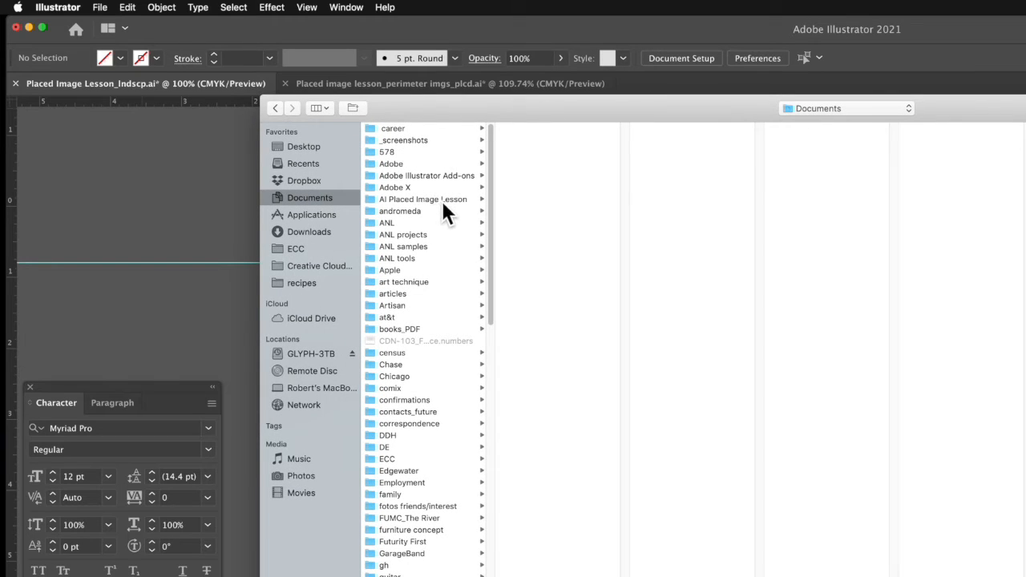
pyautogui.click(424, 198)
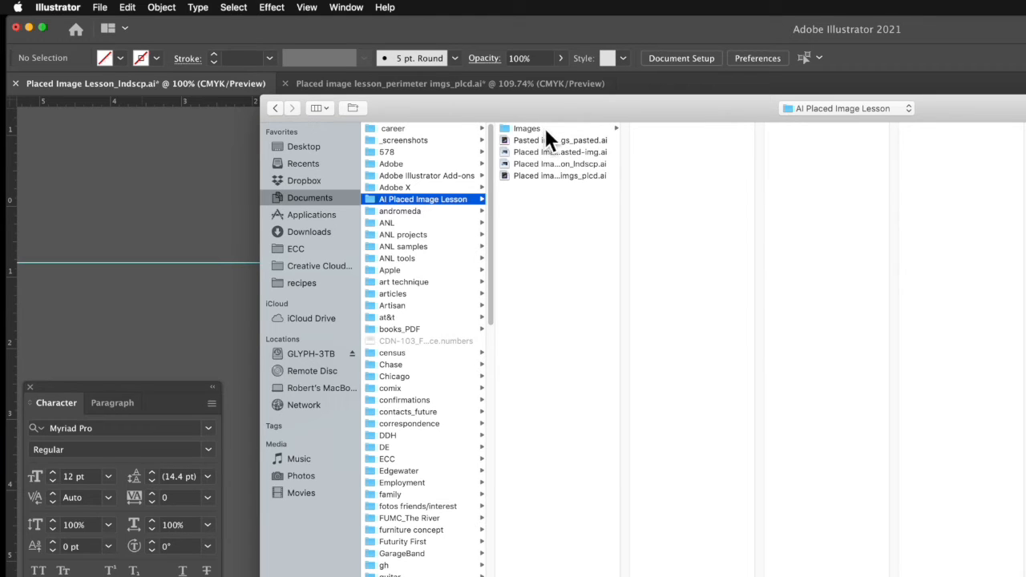
pyautogui.click(526, 128)
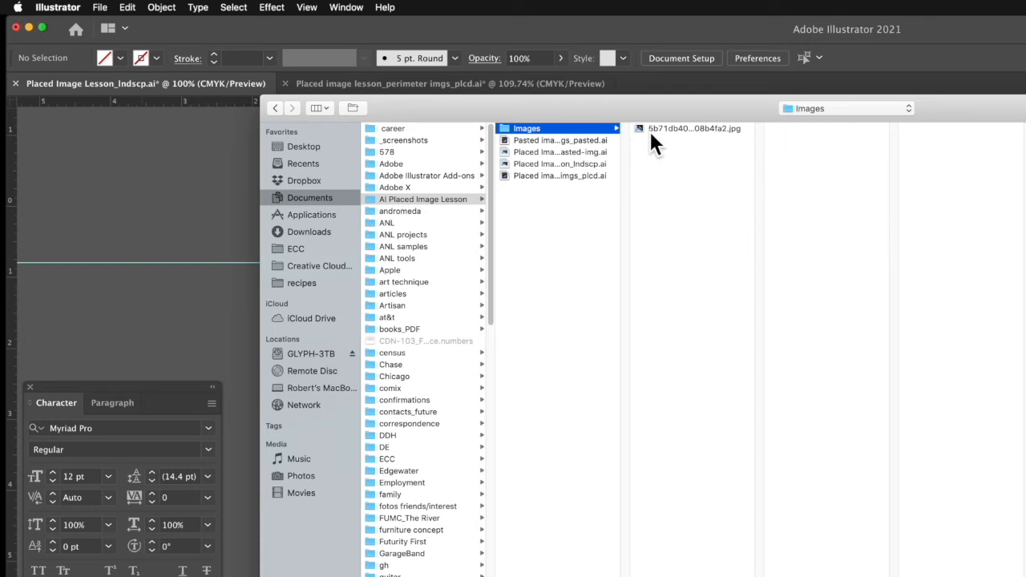
pyautogui.click(693, 129)
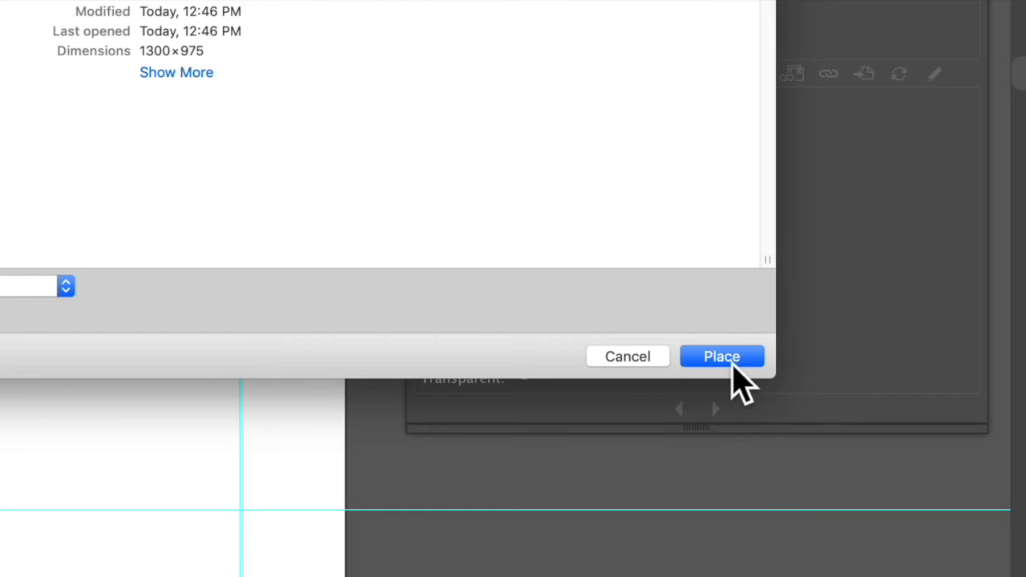
pyautogui.click(721, 356)
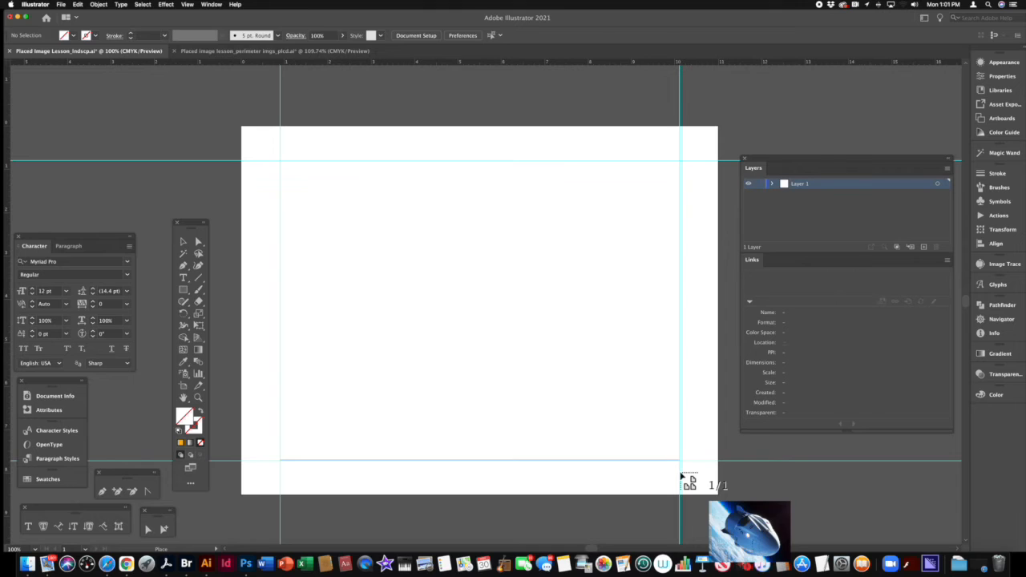
# - Drop the linked Crew Dragon image onto the artboard, filling most of the page
pyautogui.click(681, 478)
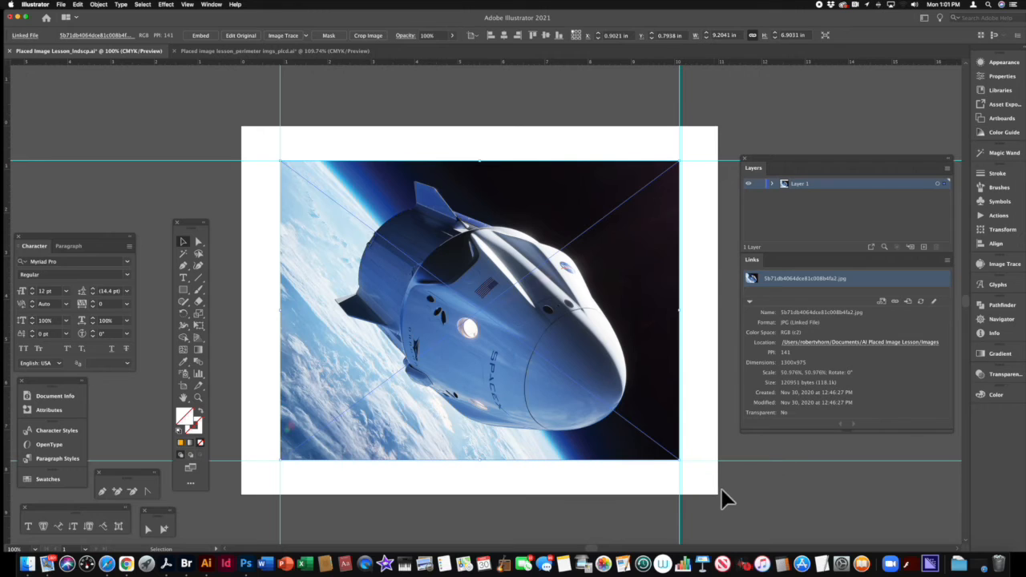
pyautogui.moveTo(751, 493)
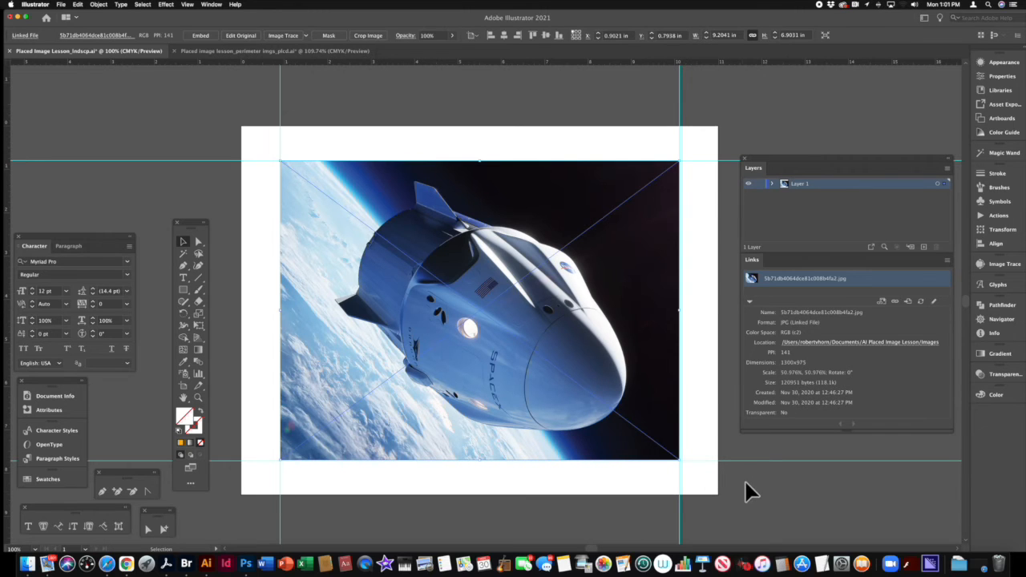
pyautogui.moveTo(776, 491)
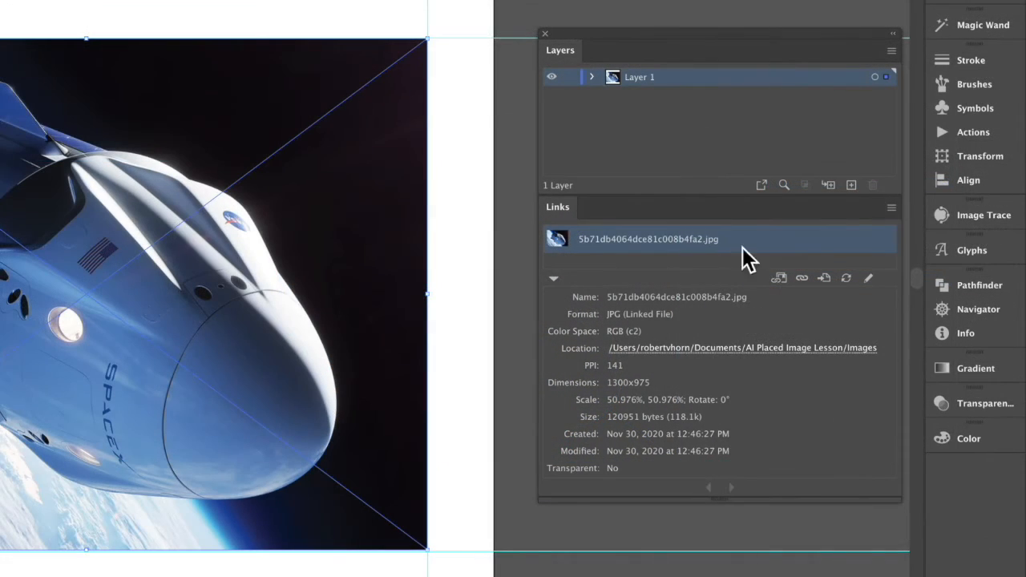
pyautogui.moveTo(677, 369)
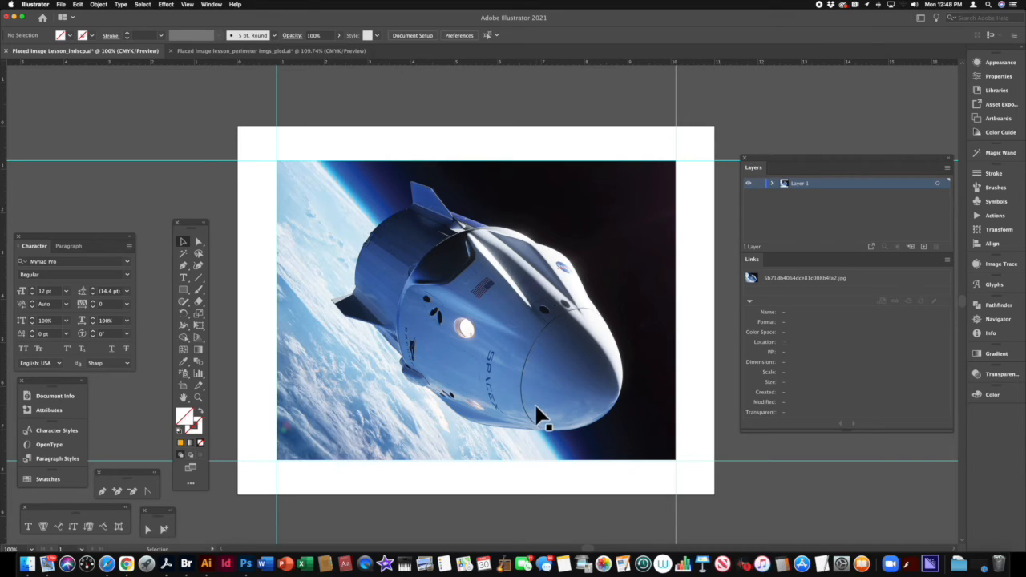
pyautogui.moveTo(552, 421)
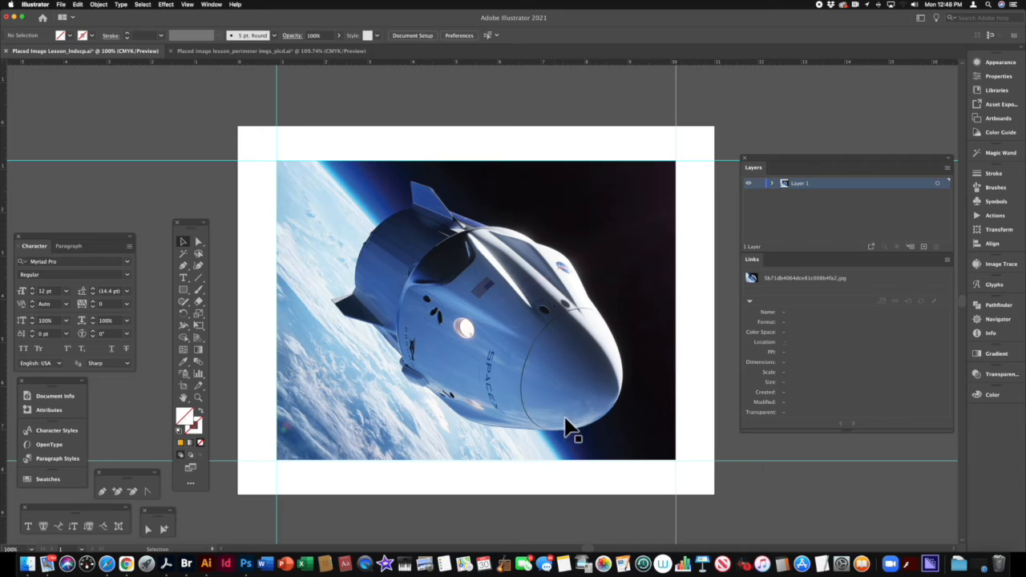
pyautogui.moveTo(564, 404)
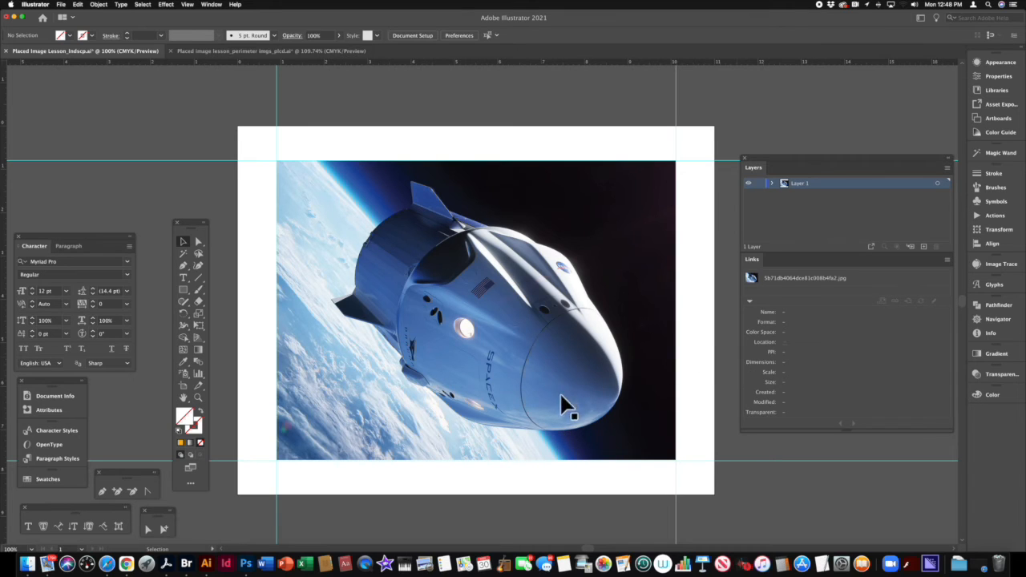
pyautogui.moveTo(672, 340)
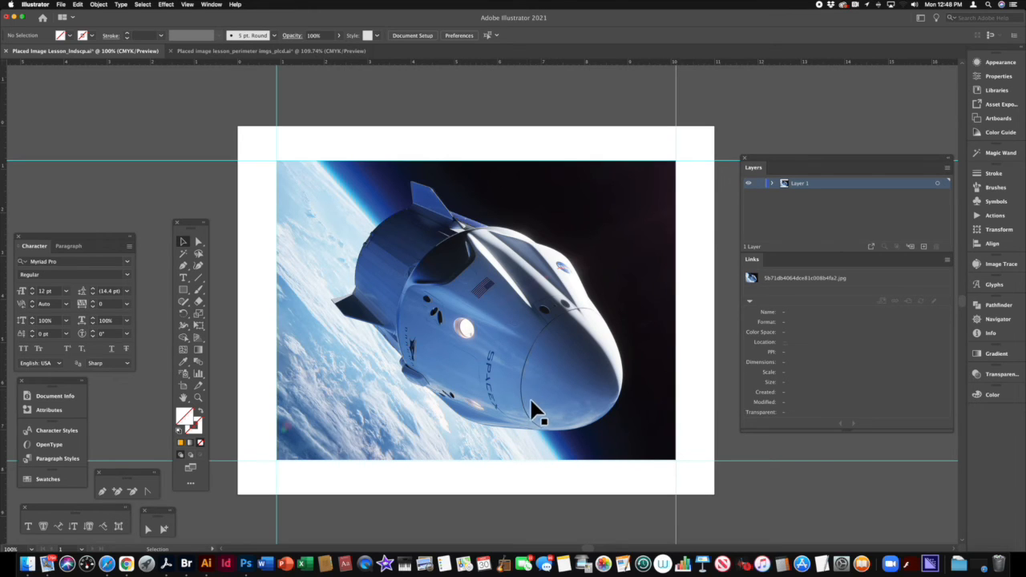
pyautogui.moveTo(543, 415)
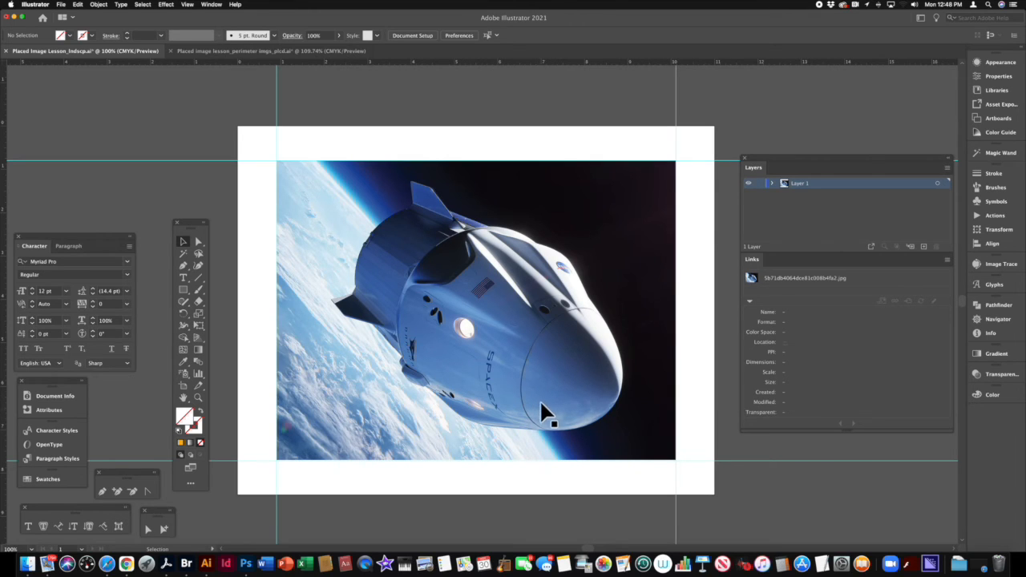
pyautogui.moveTo(417, 289)
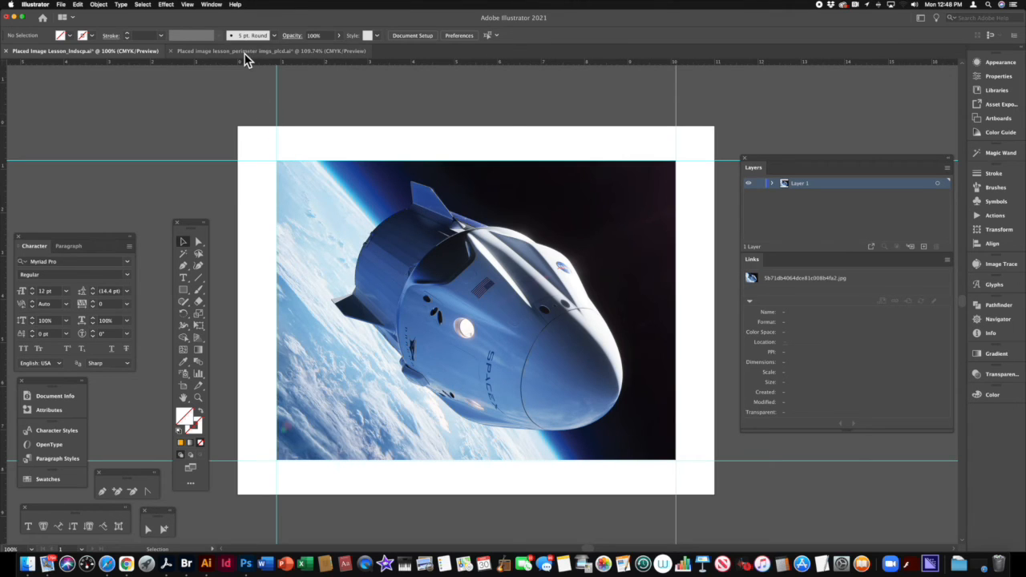
# - Switch to the second document with the gradient-tinted Crew Dragon mosaic
pyautogui.click(273, 50)
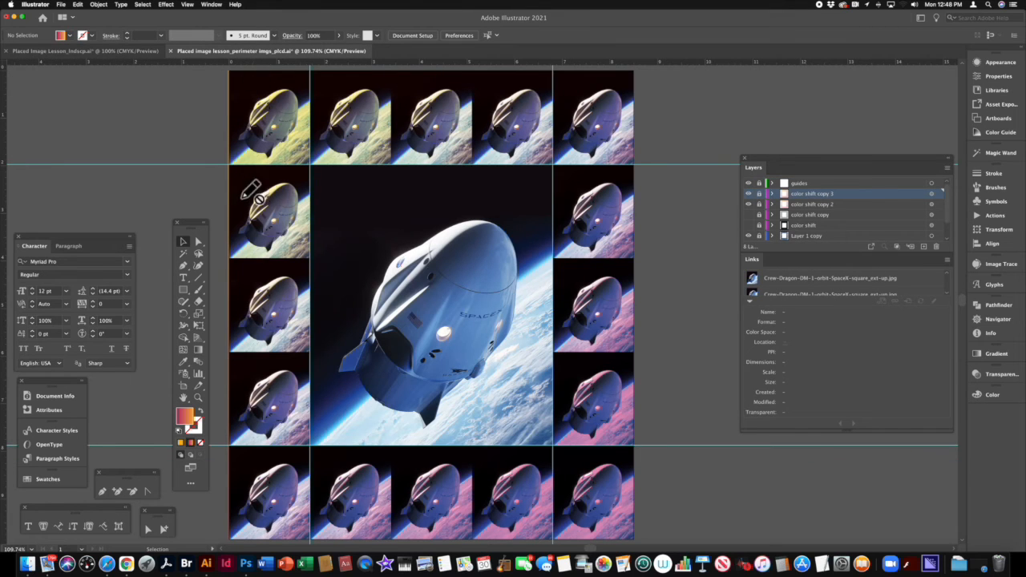
pyautogui.moveTo(254, 305)
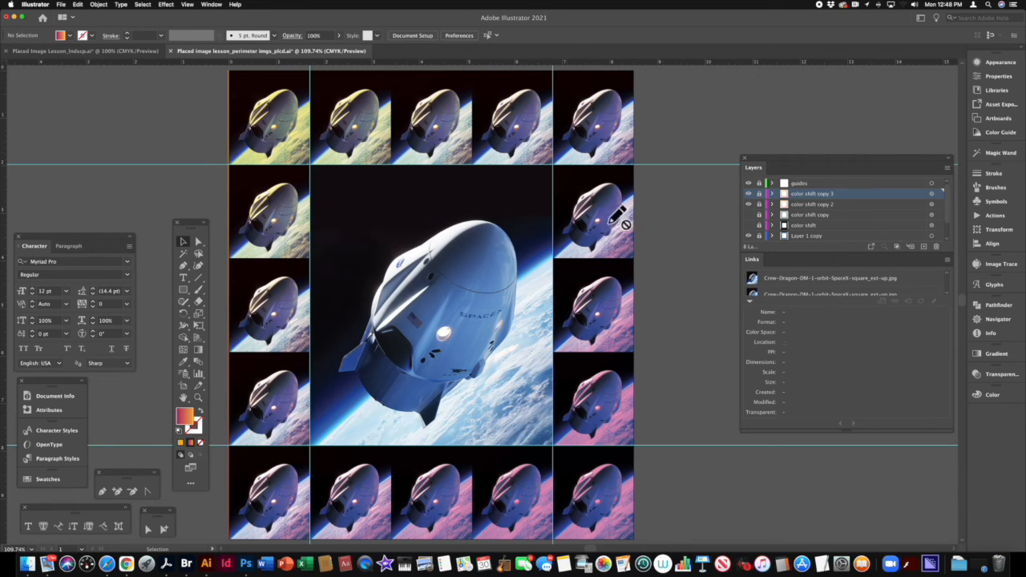
pyautogui.moveTo(280, 505)
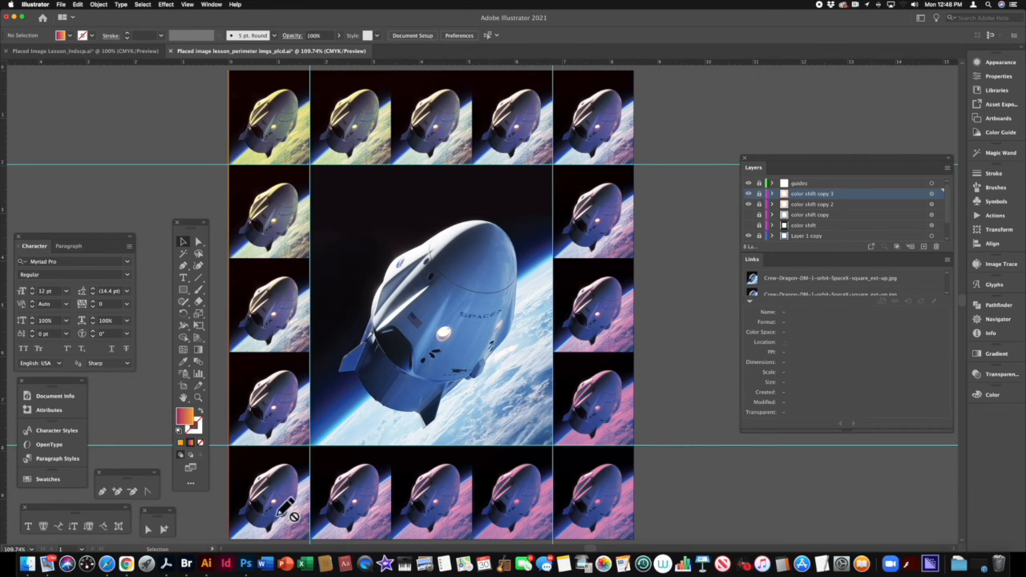
pyautogui.moveTo(433, 121)
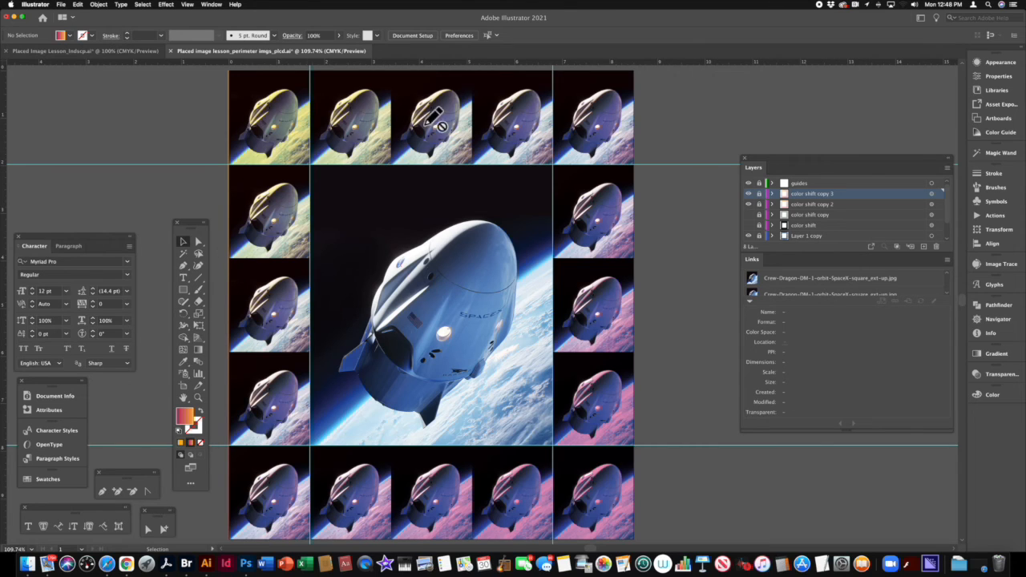
pyautogui.moveTo(670, 336)
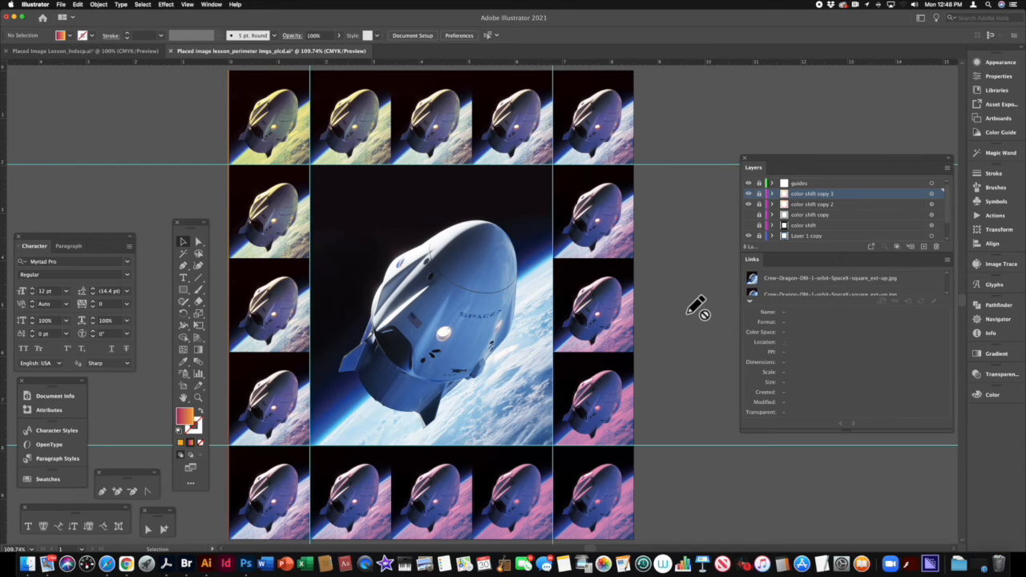
pyautogui.moveTo(696, 308)
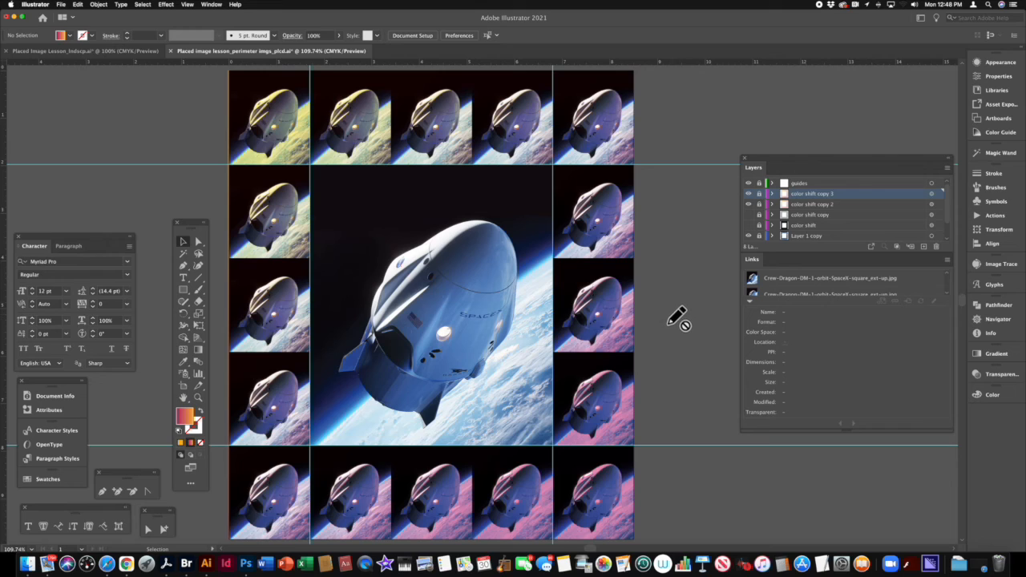
pyautogui.moveTo(681, 317)
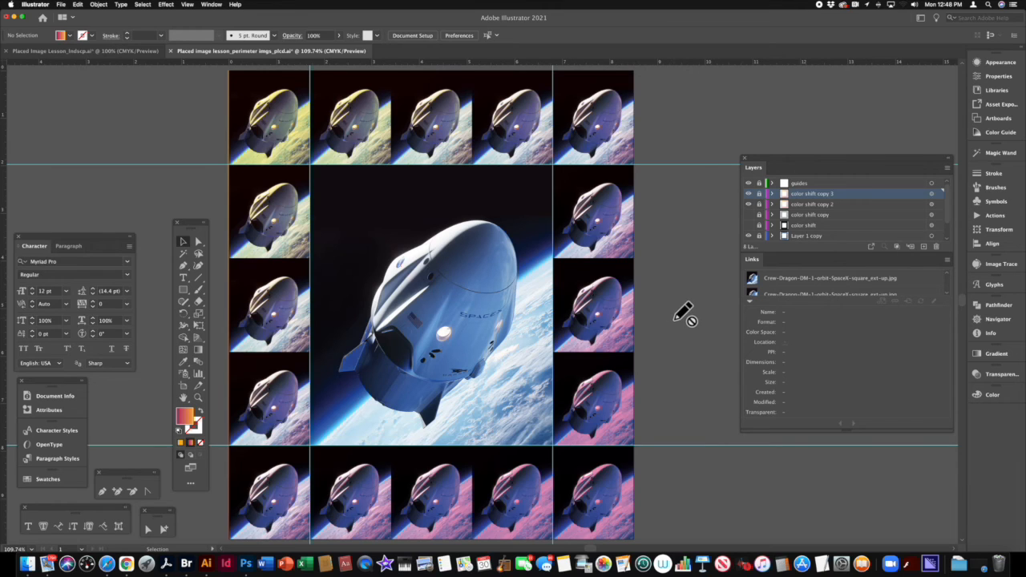
pyautogui.moveTo(688, 315)
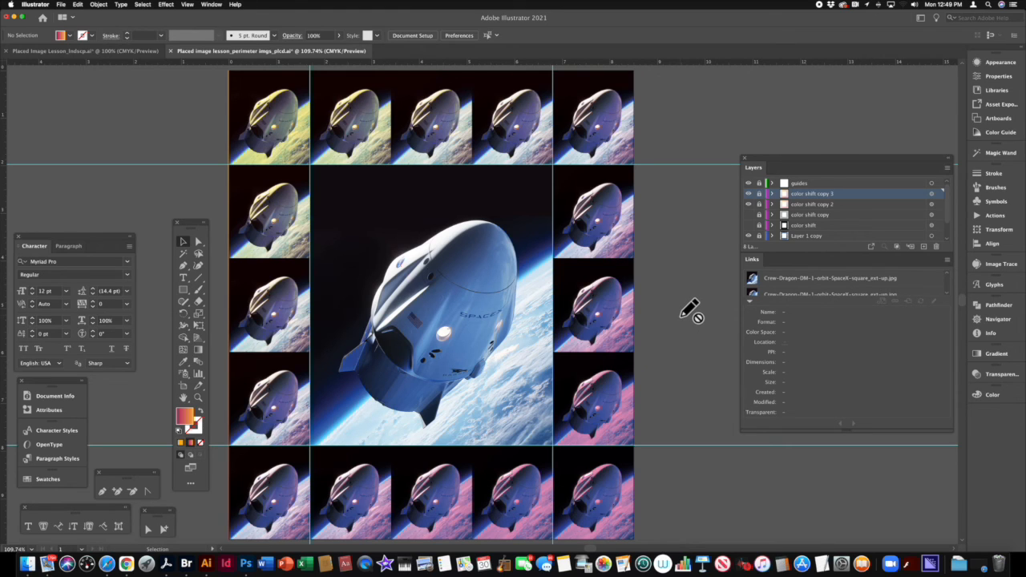
pyautogui.moveTo(689, 311)
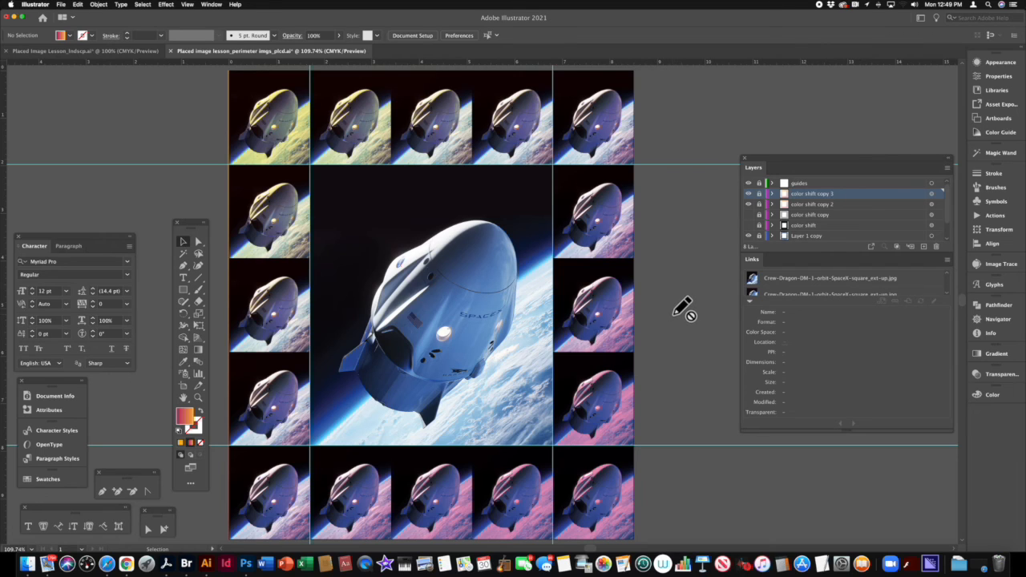
pyautogui.moveTo(680, 311)
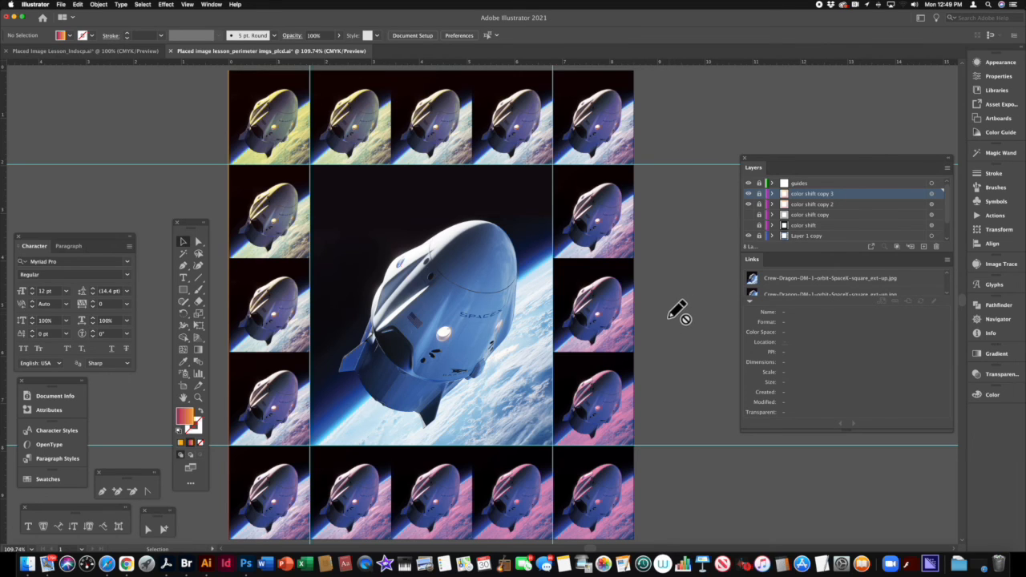
pyautogui.moveTo(677, 306)
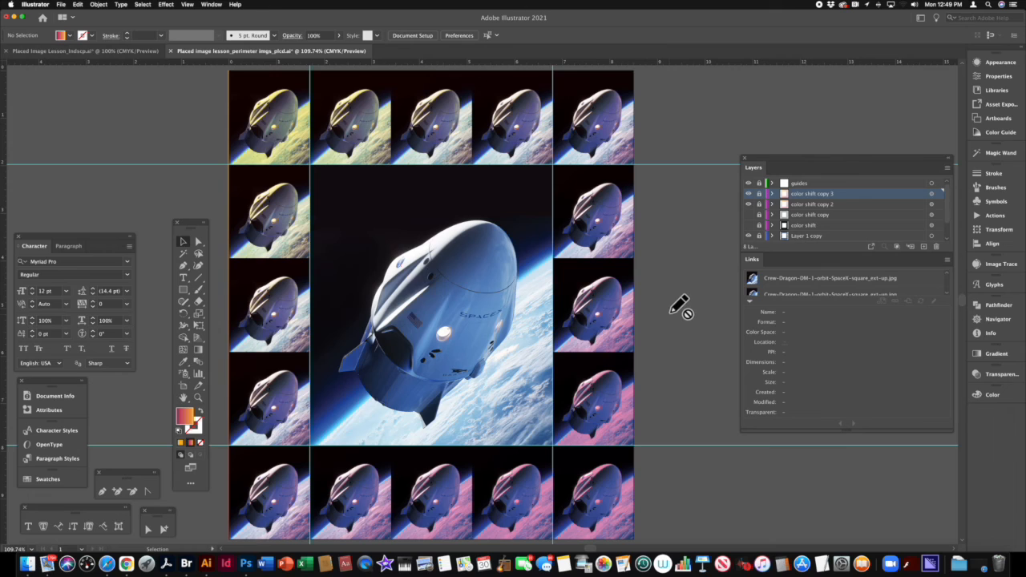
pyautogui.moveTo(682, 306)
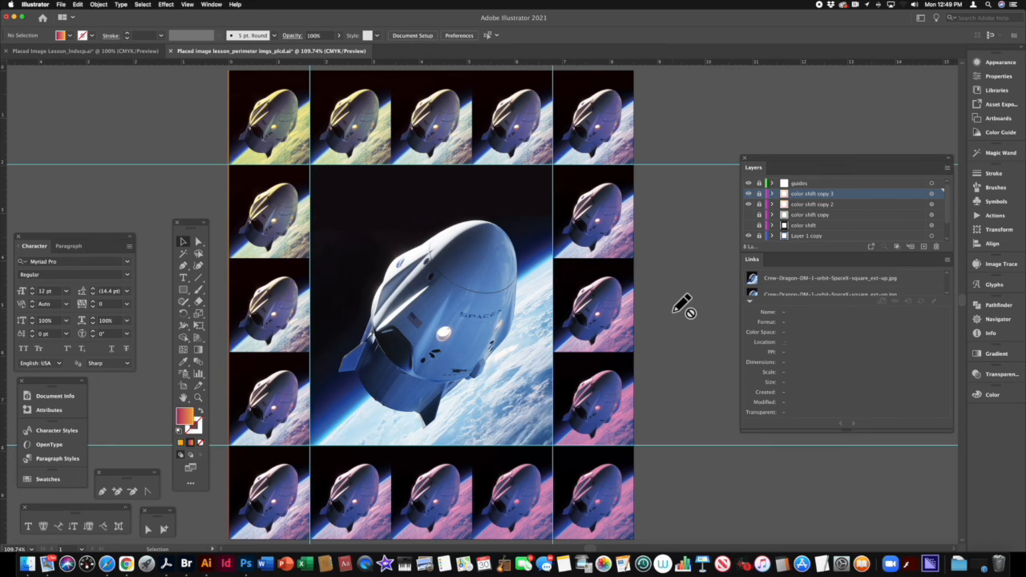
pyautogui.moveTo(680, 312)
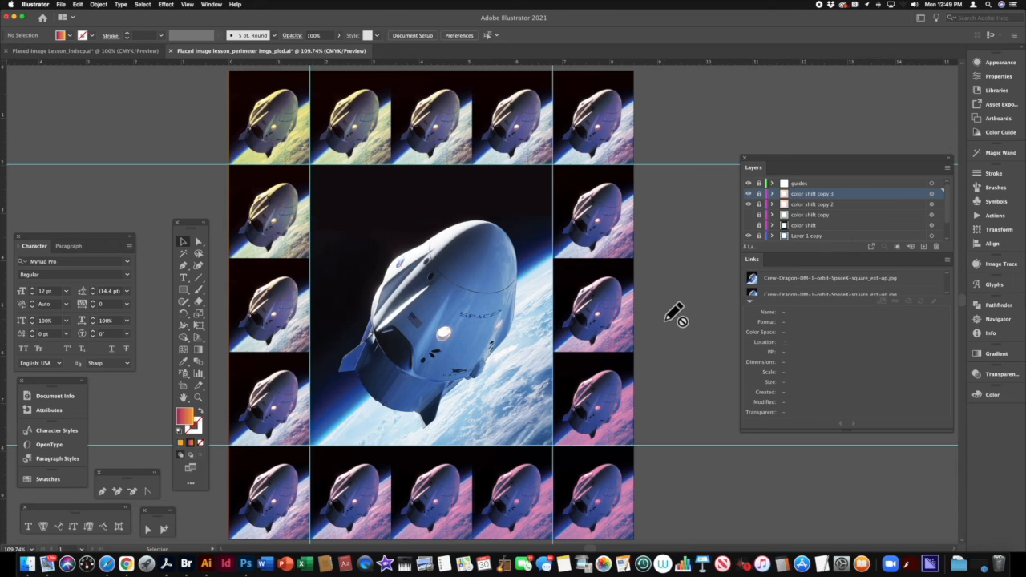
pyautogui.moveTo(673, 313)
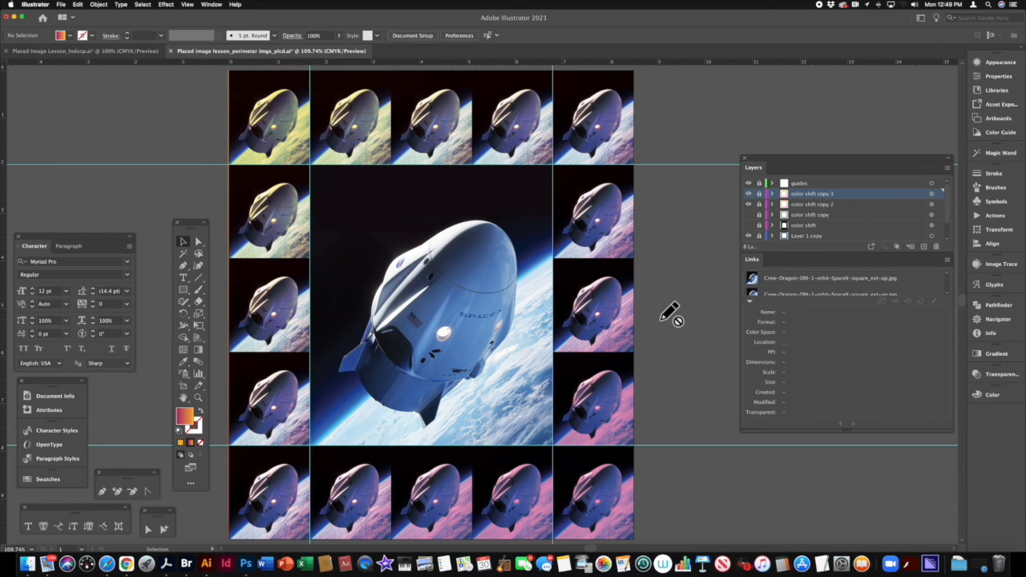
pyautogui.moveTo(670, 318)
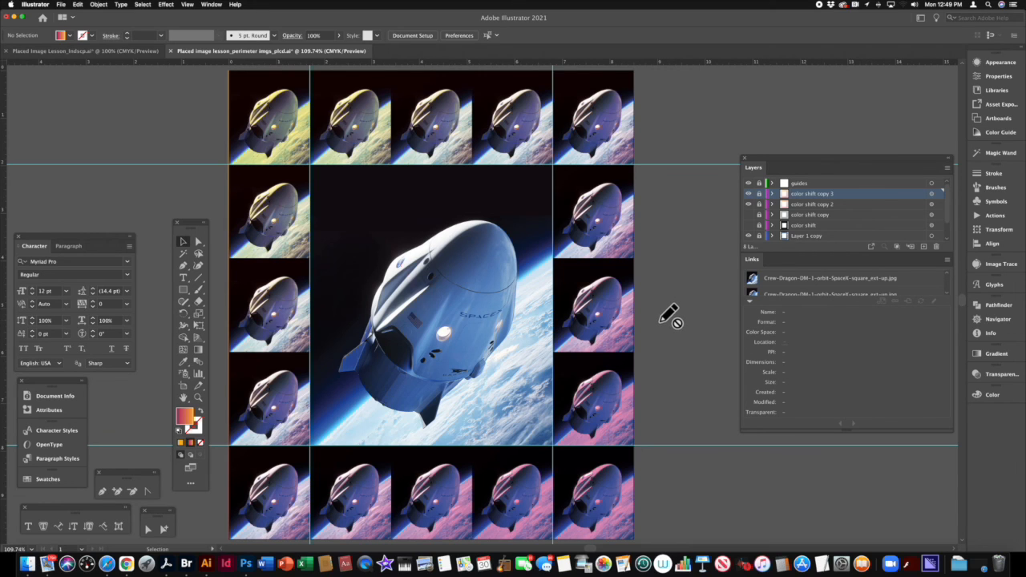
pyautogui.moveTo(672, 314)
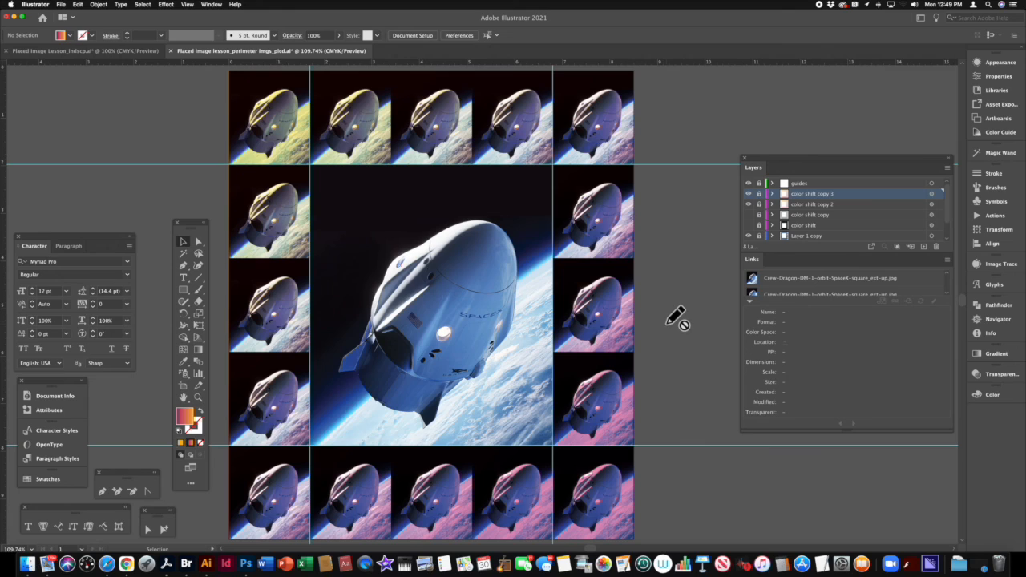
pyautogui.moveTo(676, 320)
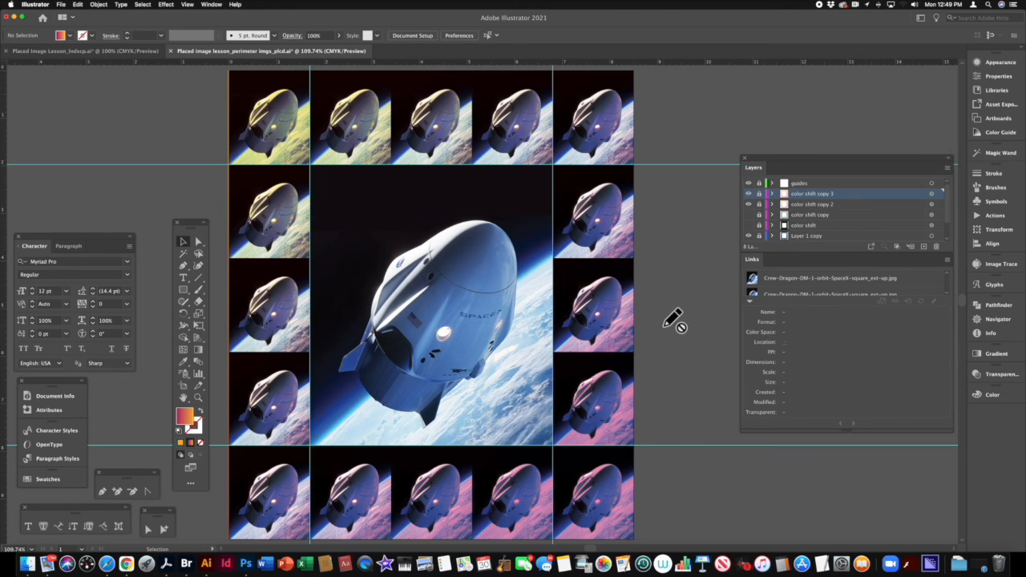
pyautogui.moveTo(677, 321)
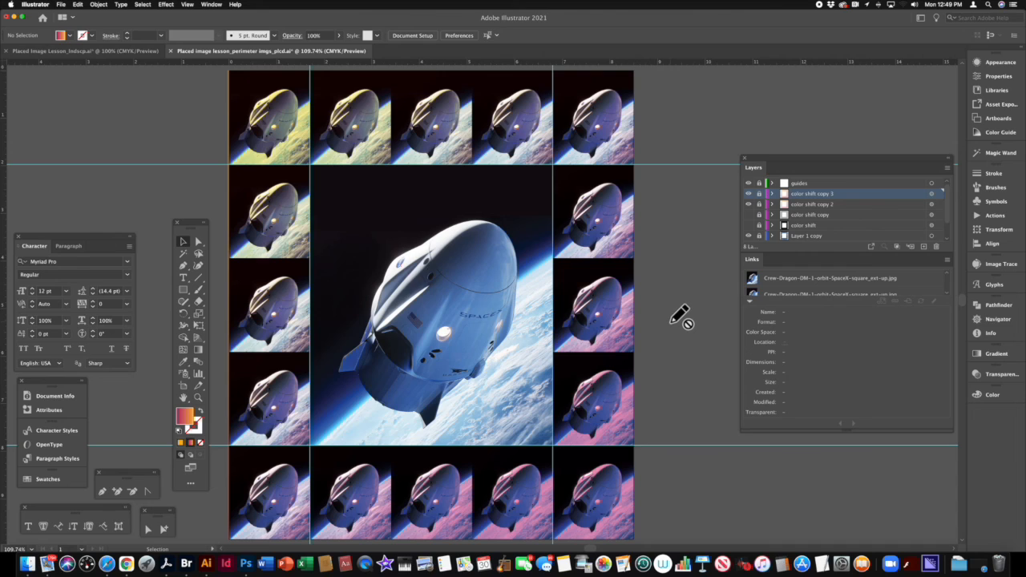
pyautogui.moveTo(680, 318)
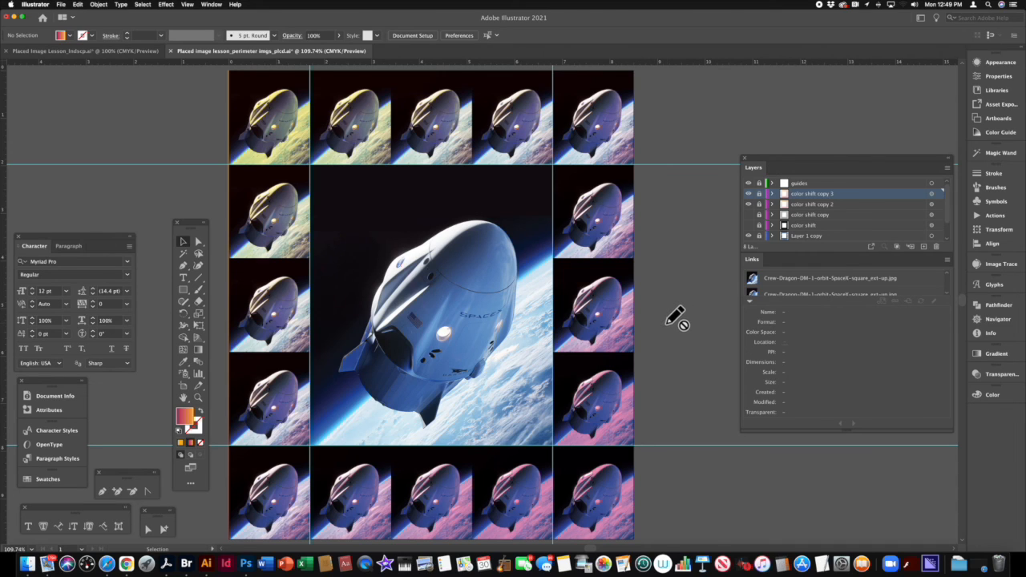
pyautogui.moveTo(677, 319)
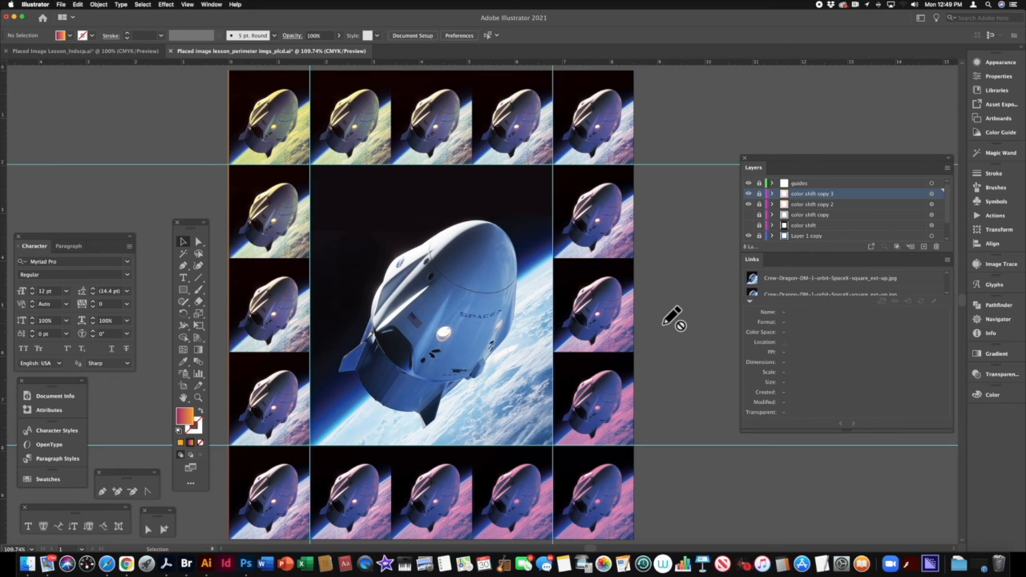
pyautogui.moveTo(676, 319)
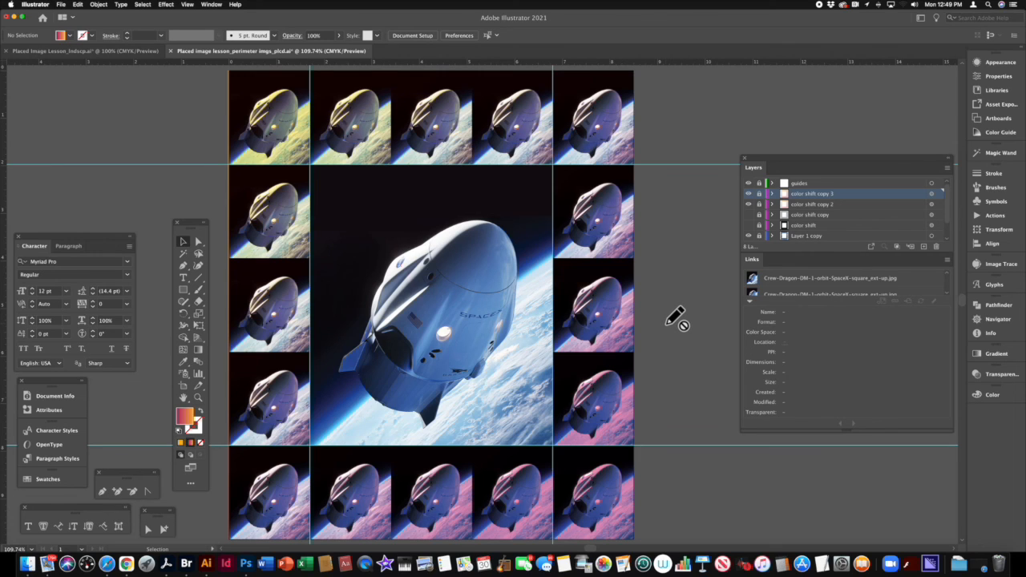